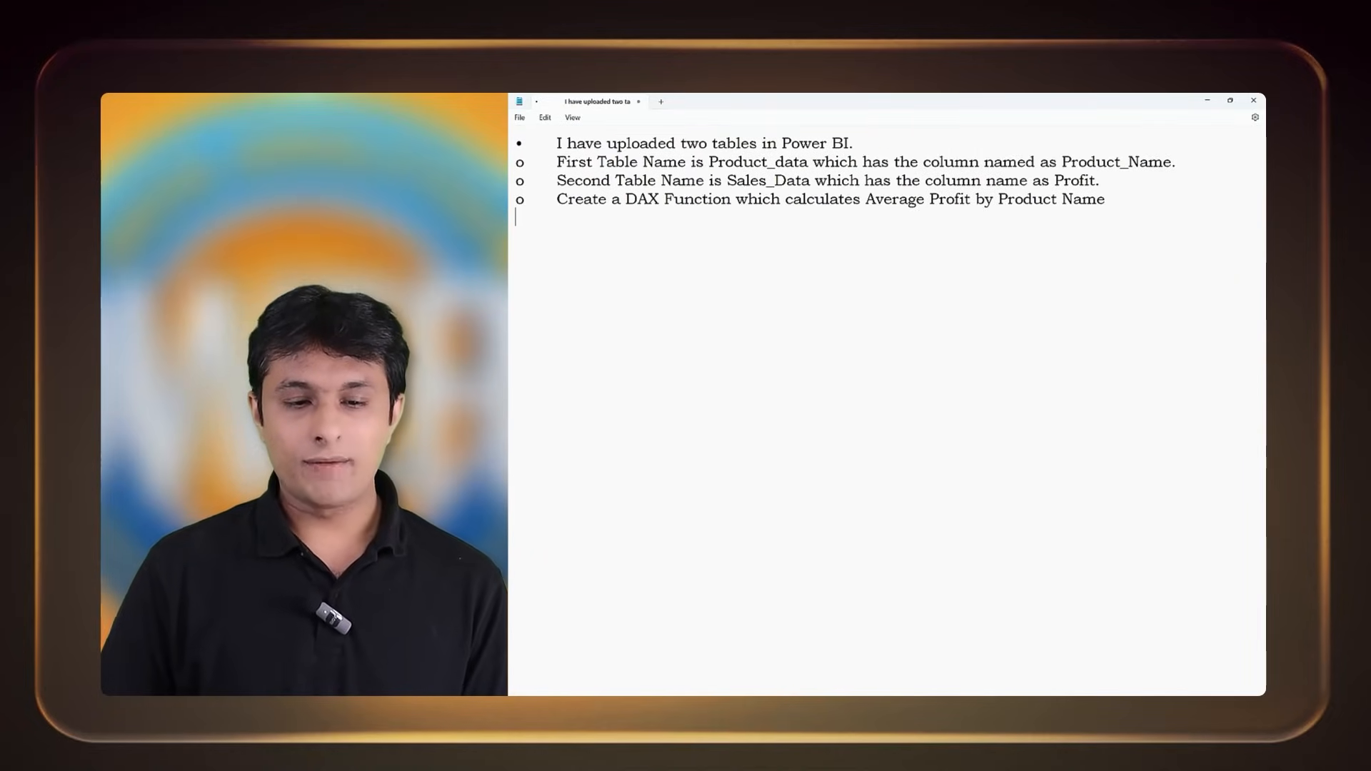
# Switch from the data model diagram to the report page with the sales charts
pyautogui.moveTo(607, 143); pyautogui.dragTo(853, 143)
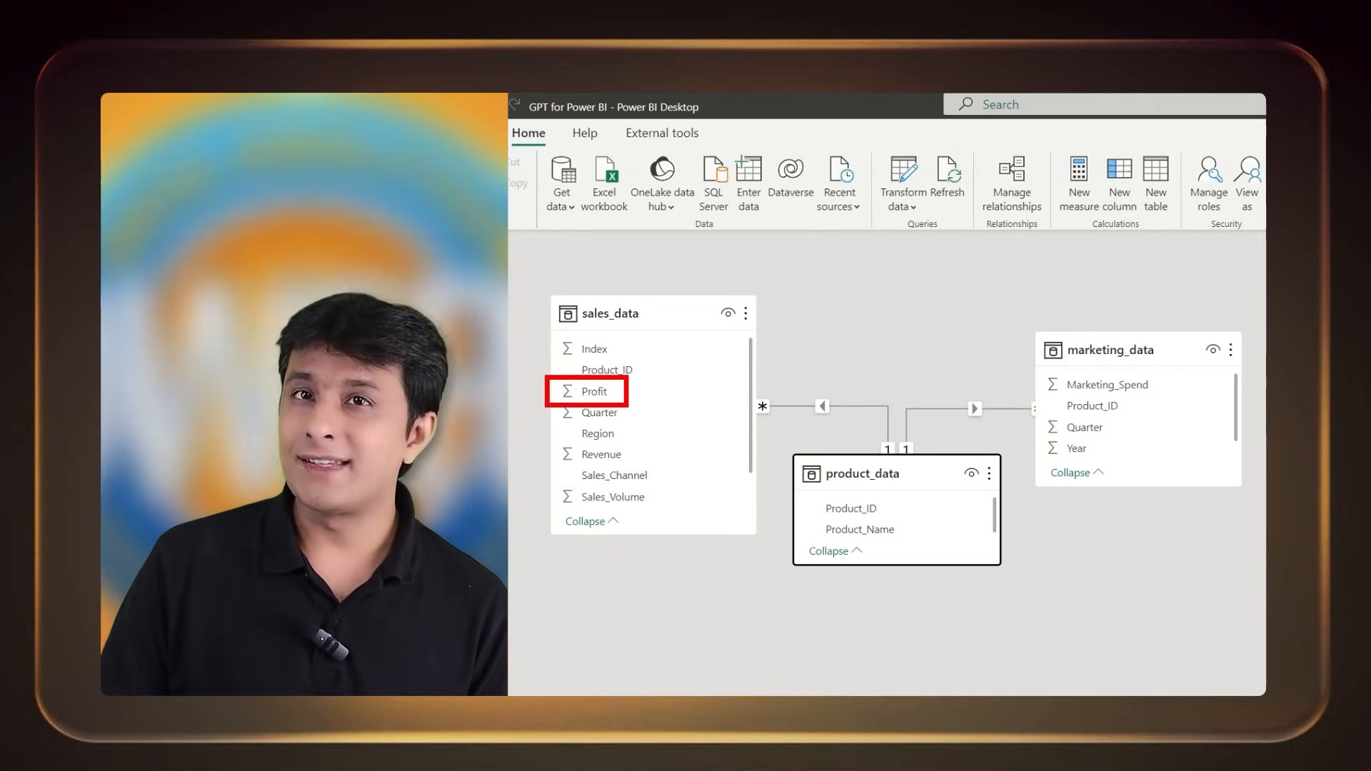
pyautogui.click(858, 528)
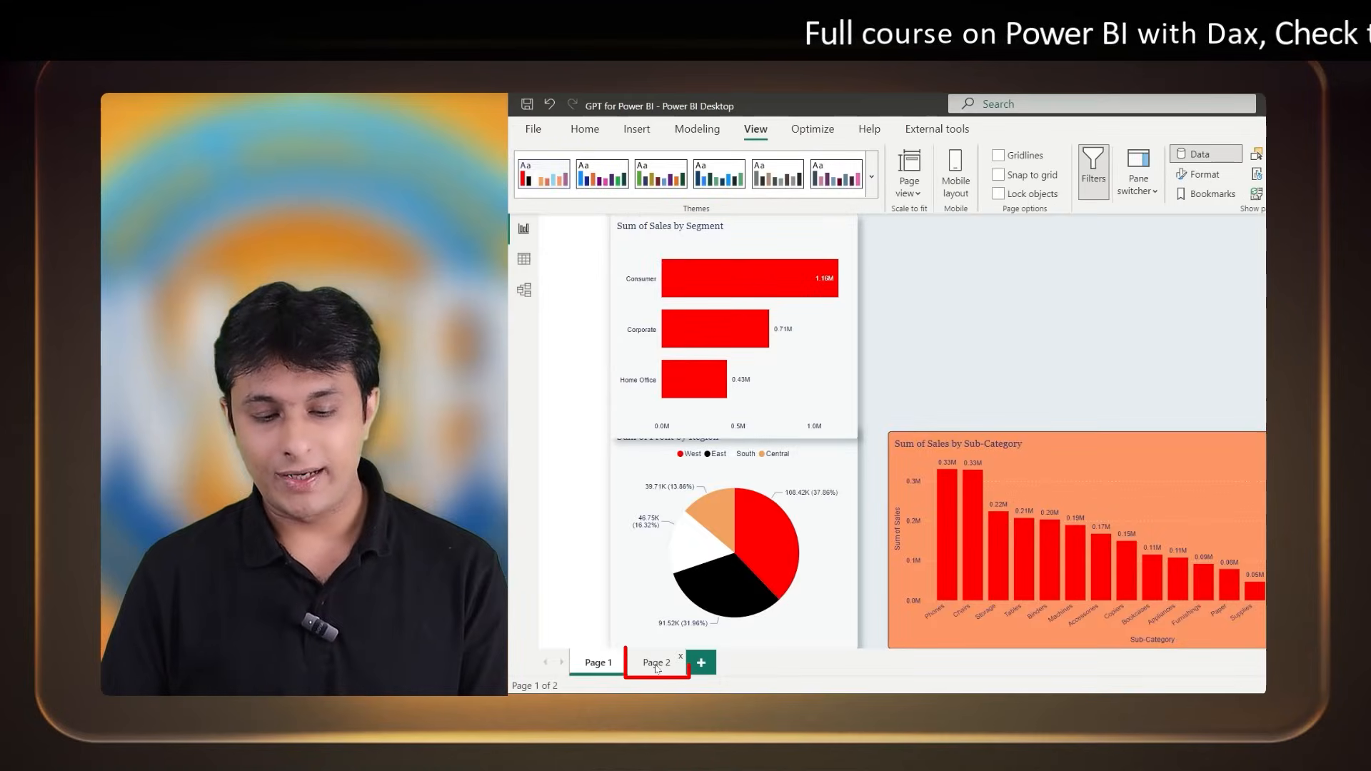
# On Page 2, build a table of Product_Name with Sum of Profit, then show the report themes
pyautogui.click(655, 662)
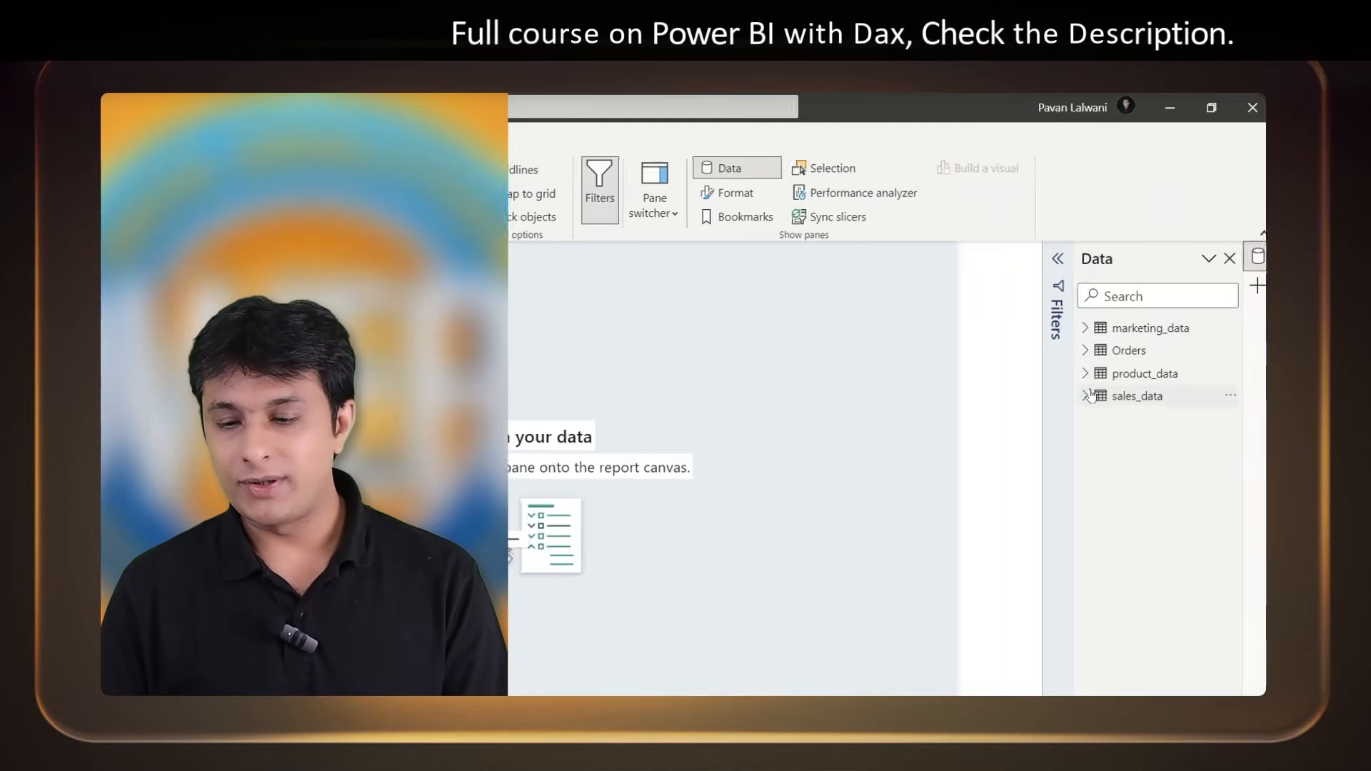
pyautogui.click(1084, 394)
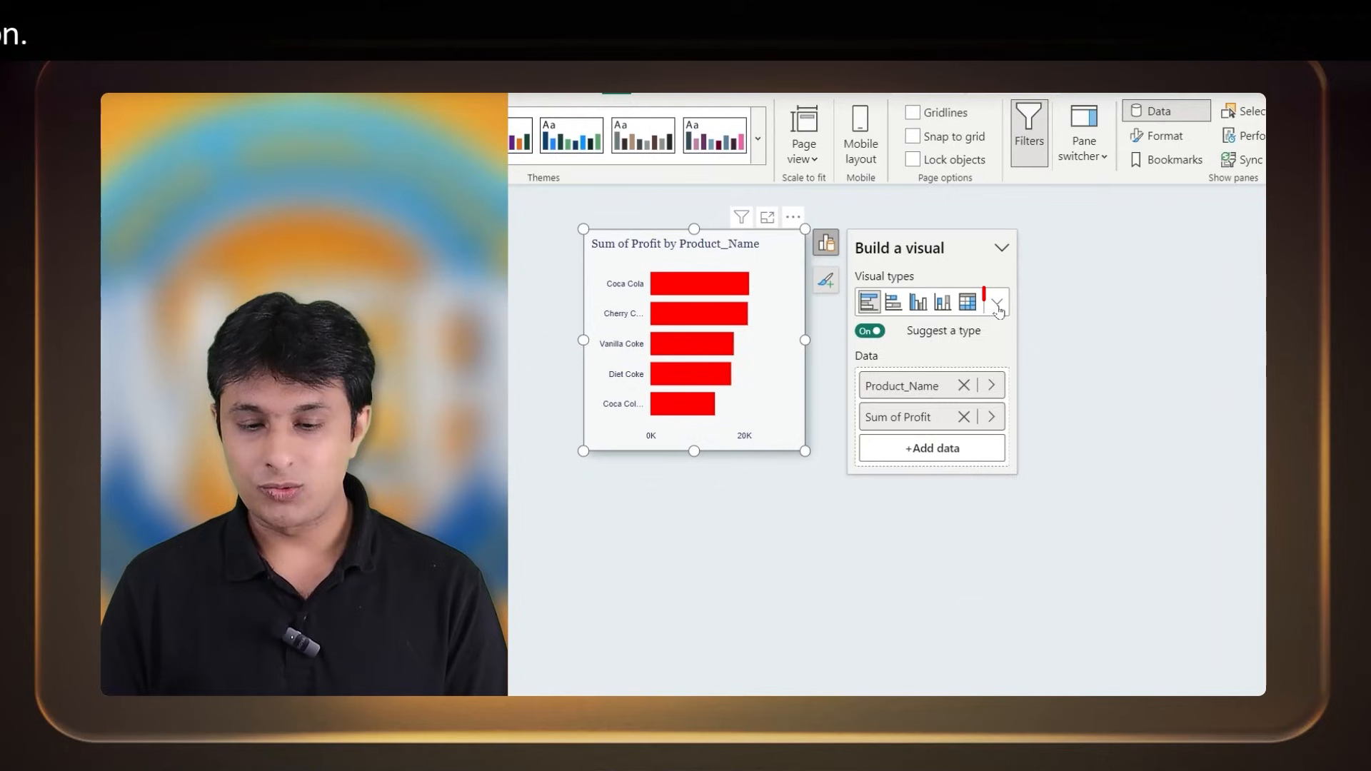
pyautogui.click(996, 301)
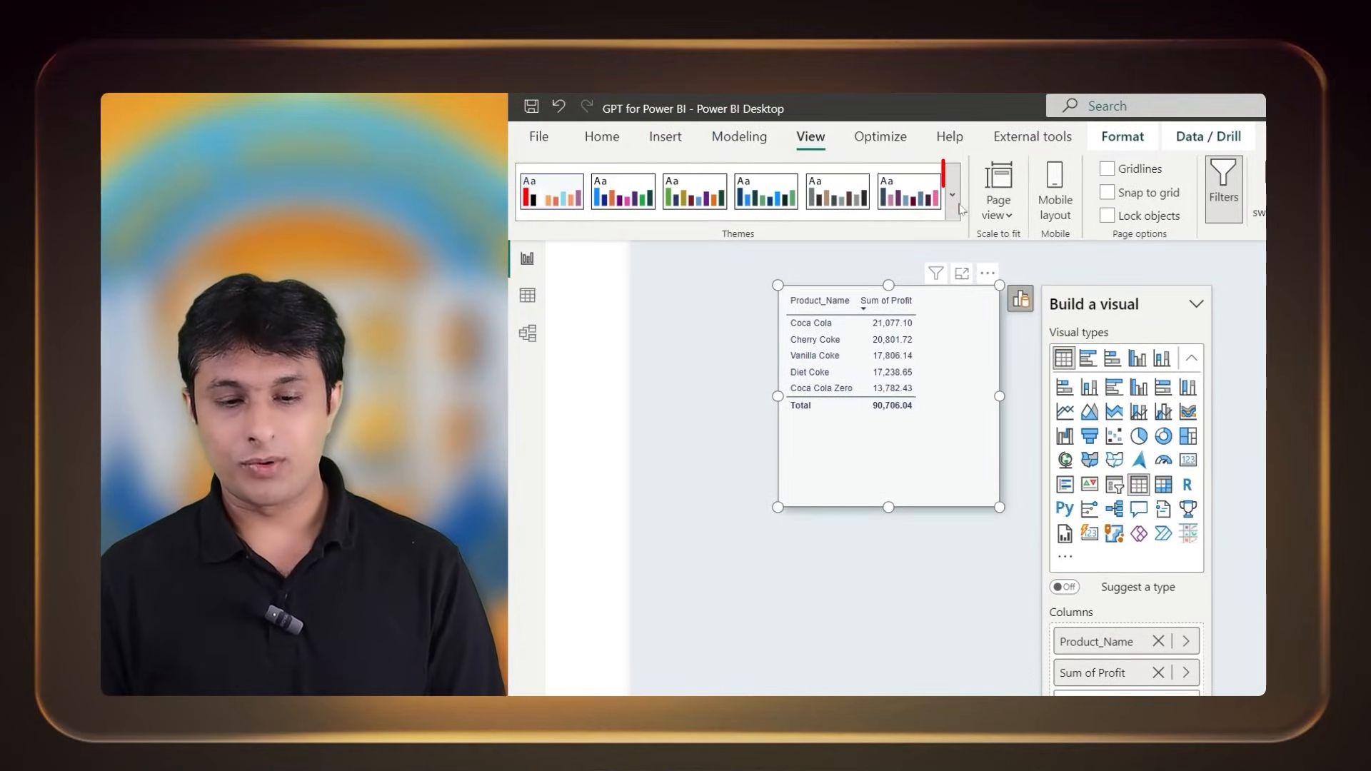
pyautogui.click(952, 196)
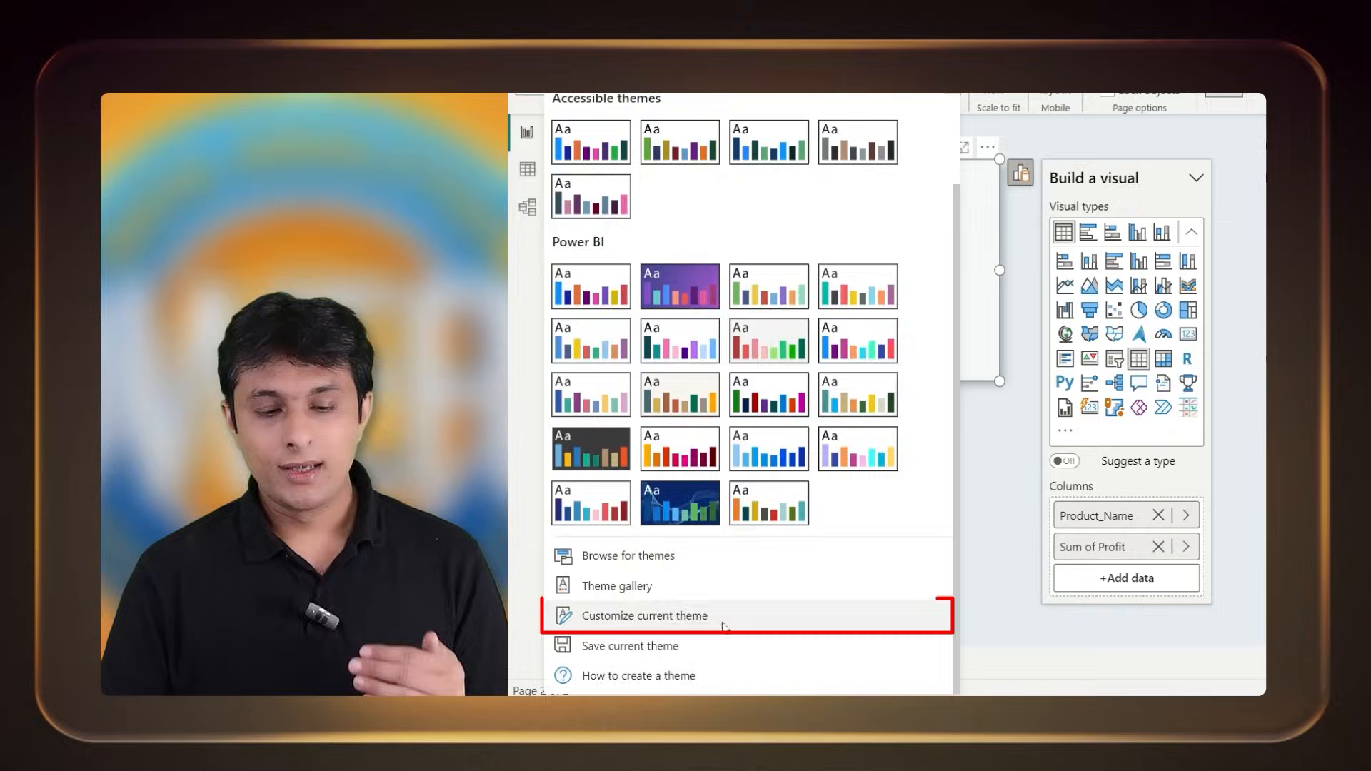
# Customize the current theme to a larger general text font size
pyautogui.click(646, 615)
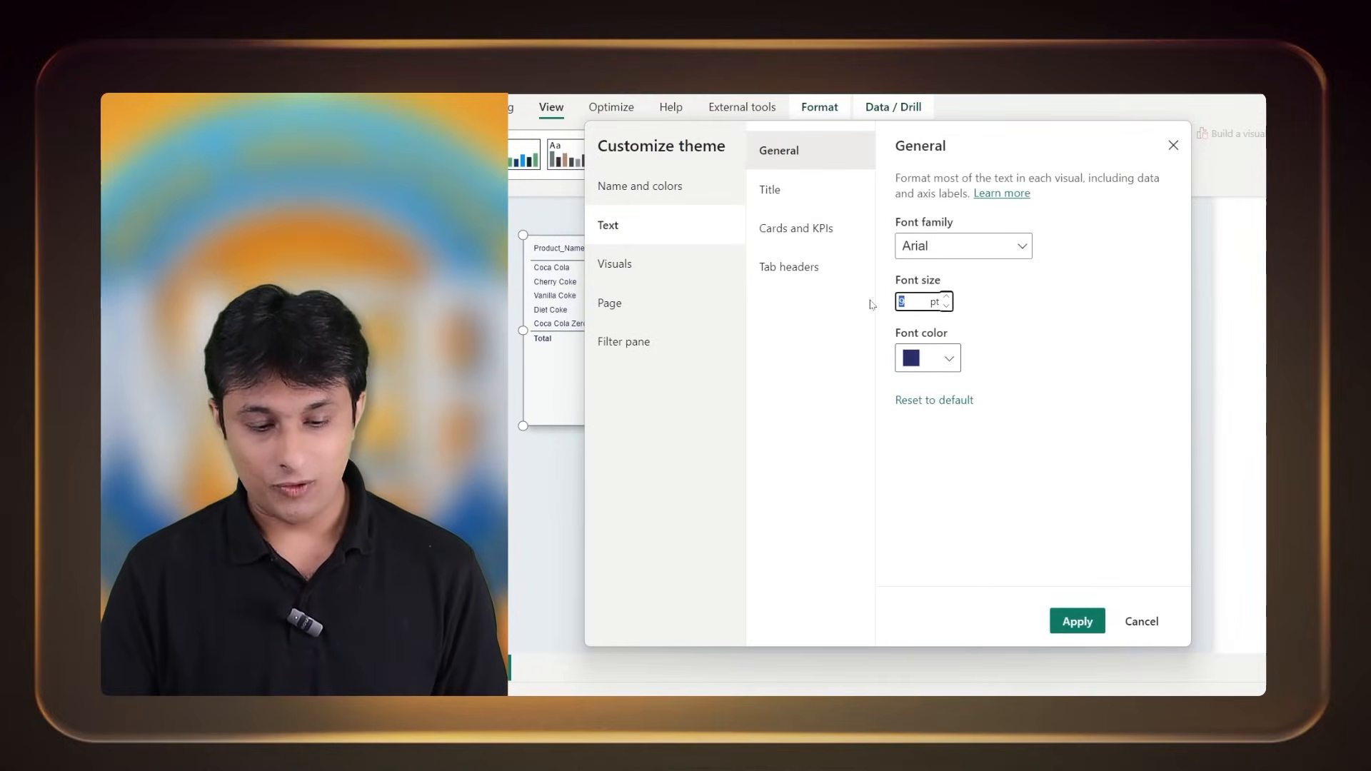
pyautogui.write('10')
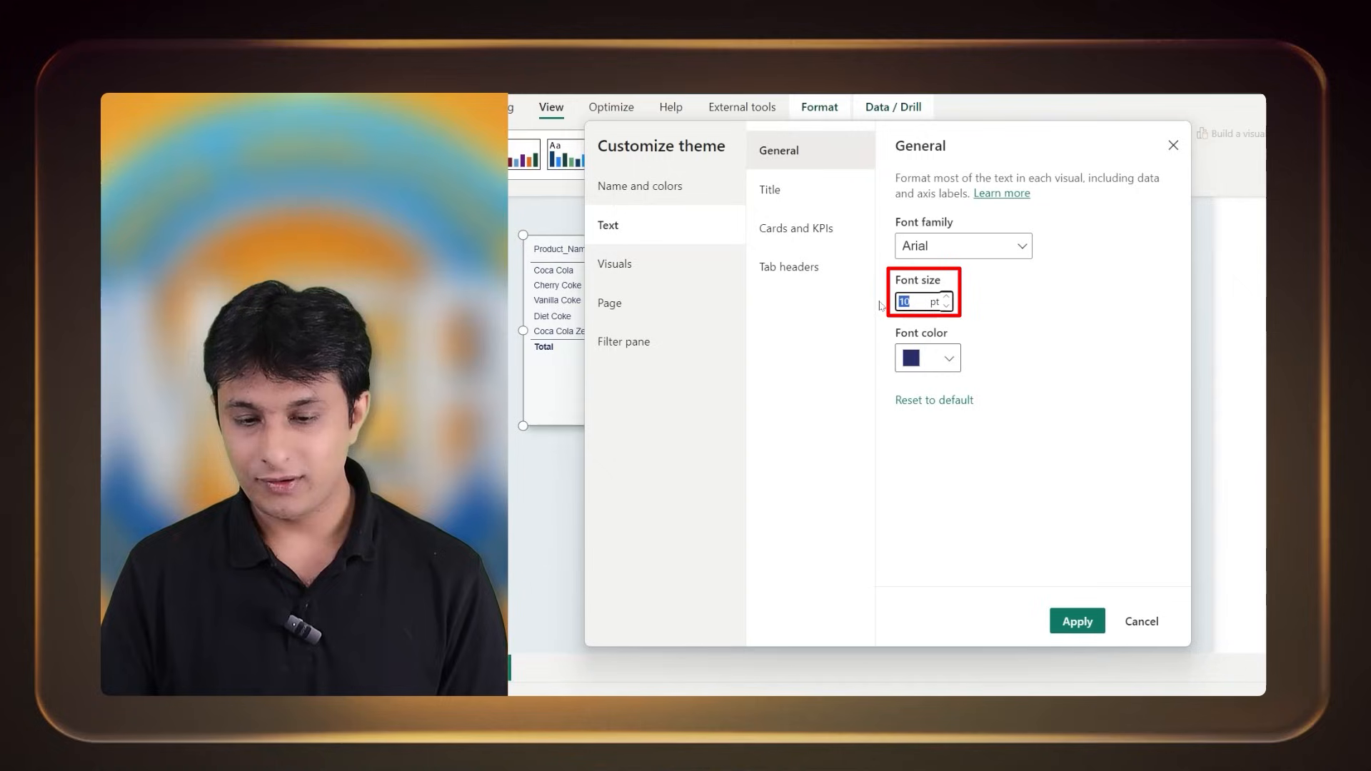
pyautogui.write('1')
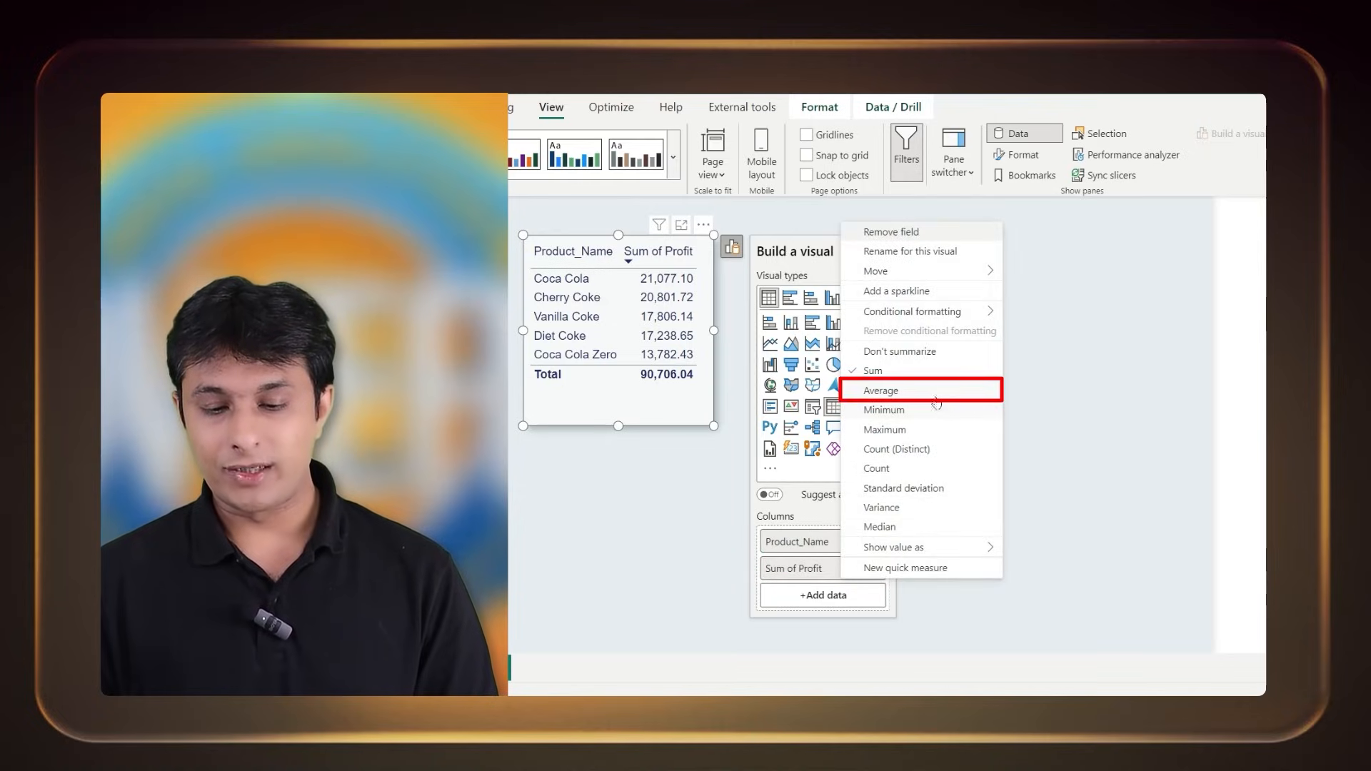
# Summarize Profit as Average (907.06 total) and copy the DAX prompt from the notes
pyautogui.click(882, 390)
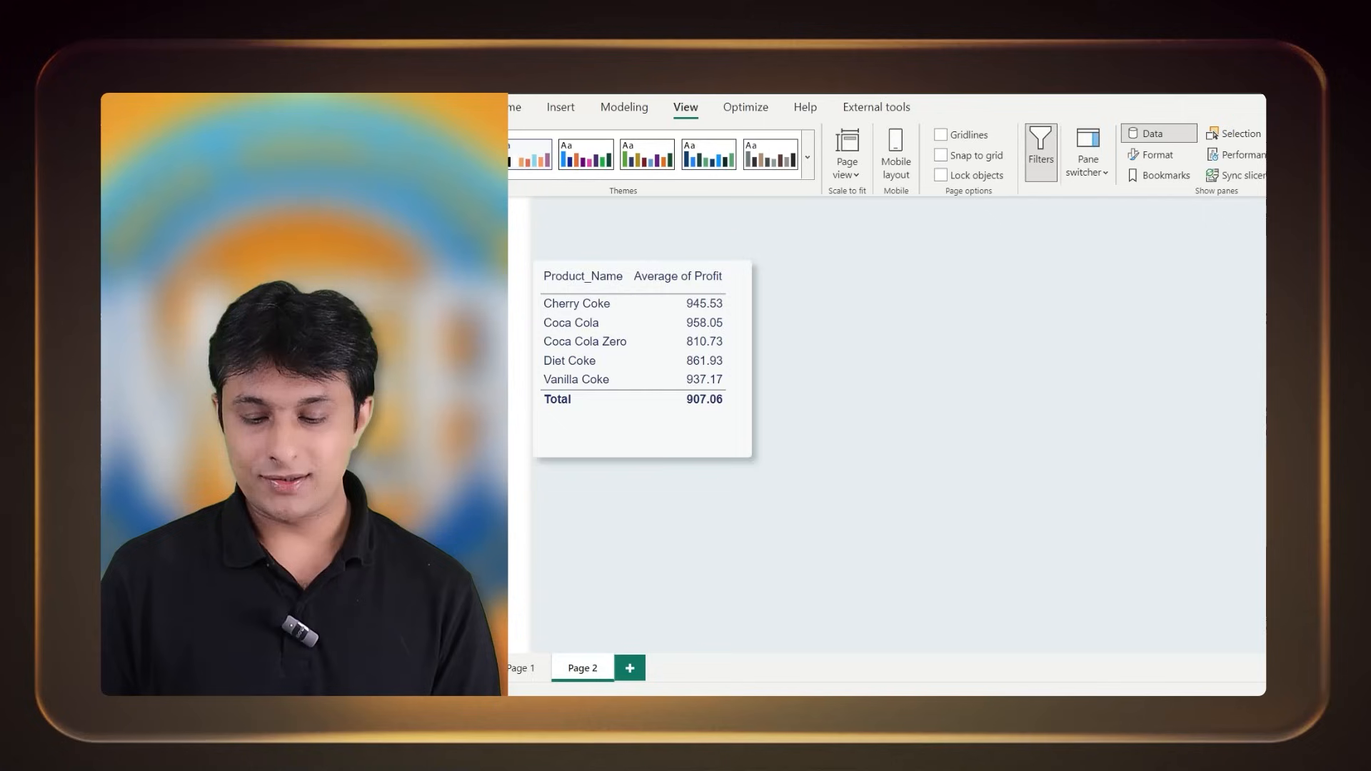
pyautogui.press('ctrl+c')
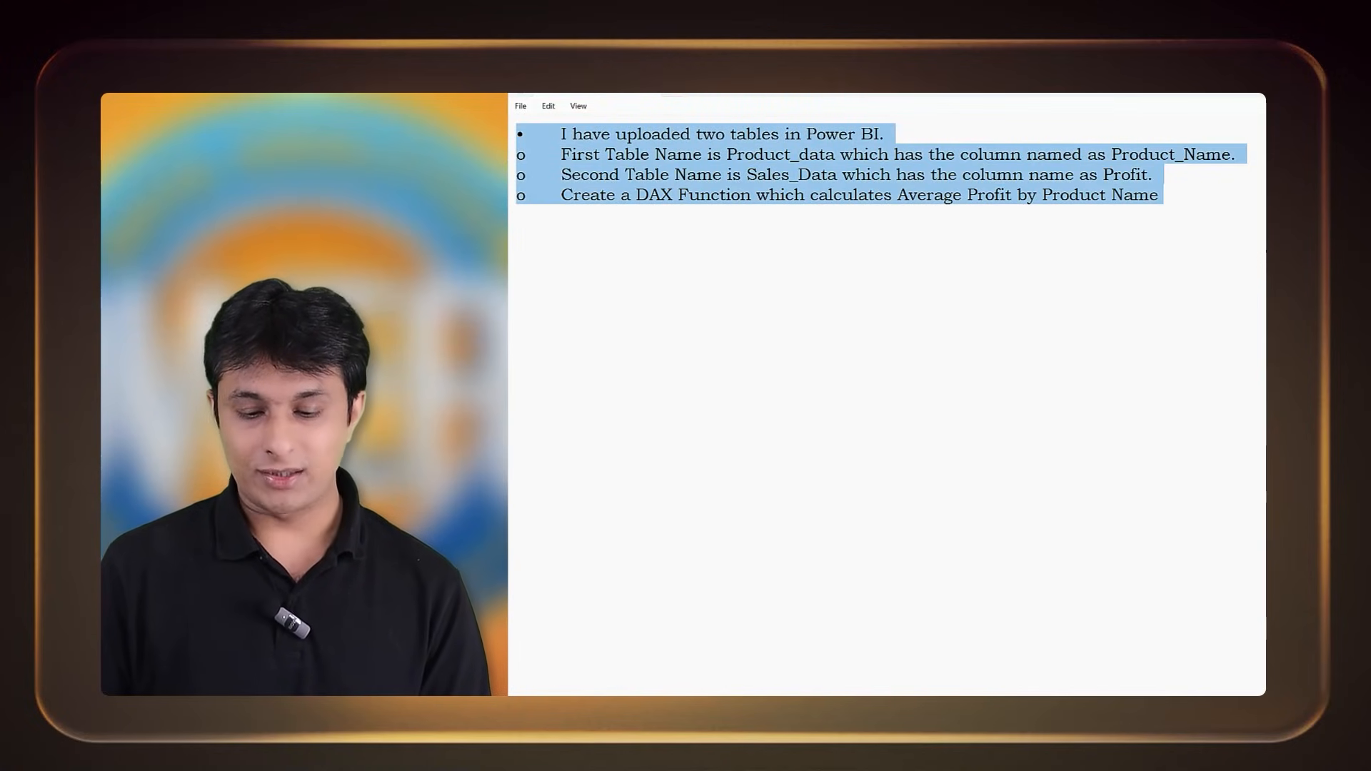
pyautogui.press('ctrl+v')
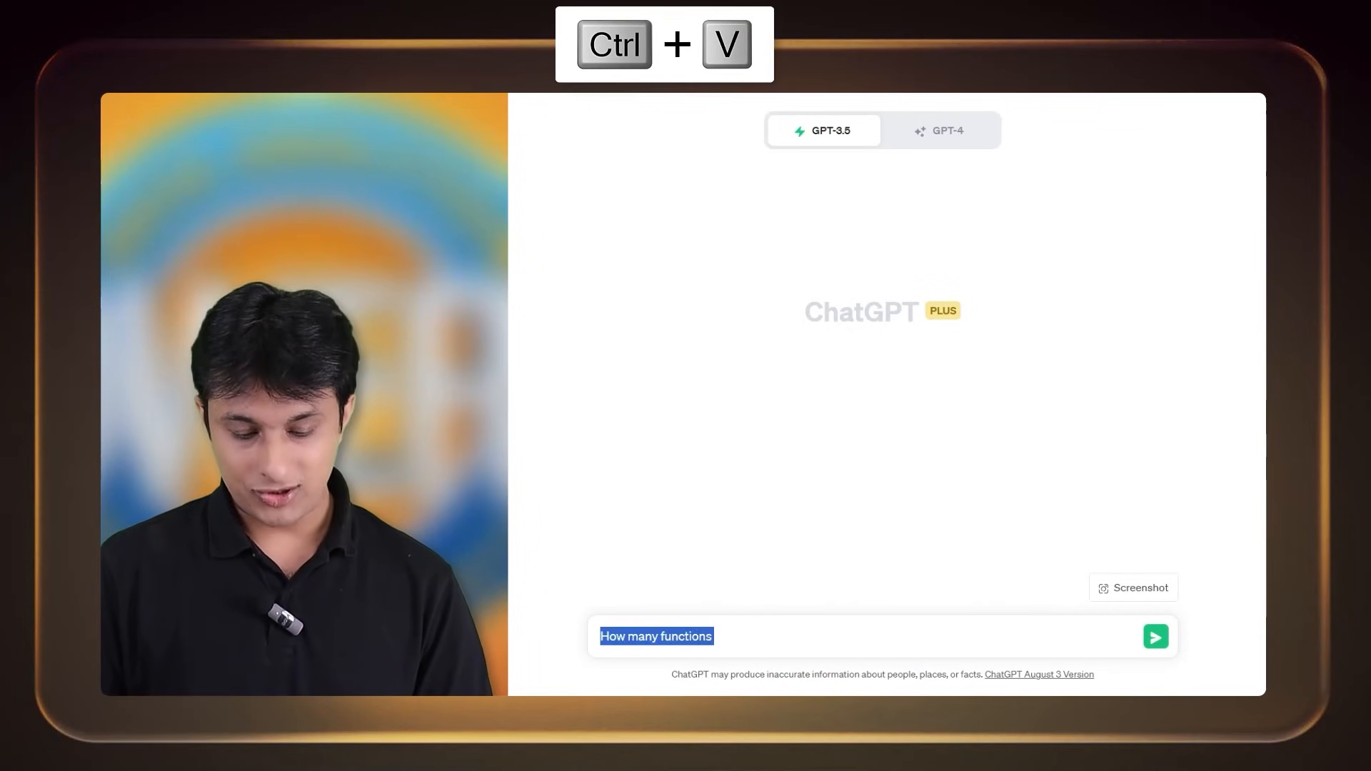
# Send the prompt to ChatGPT and copy its 'Average Profit by Product Name' DAX code
pyautogui.click(1154, 635)
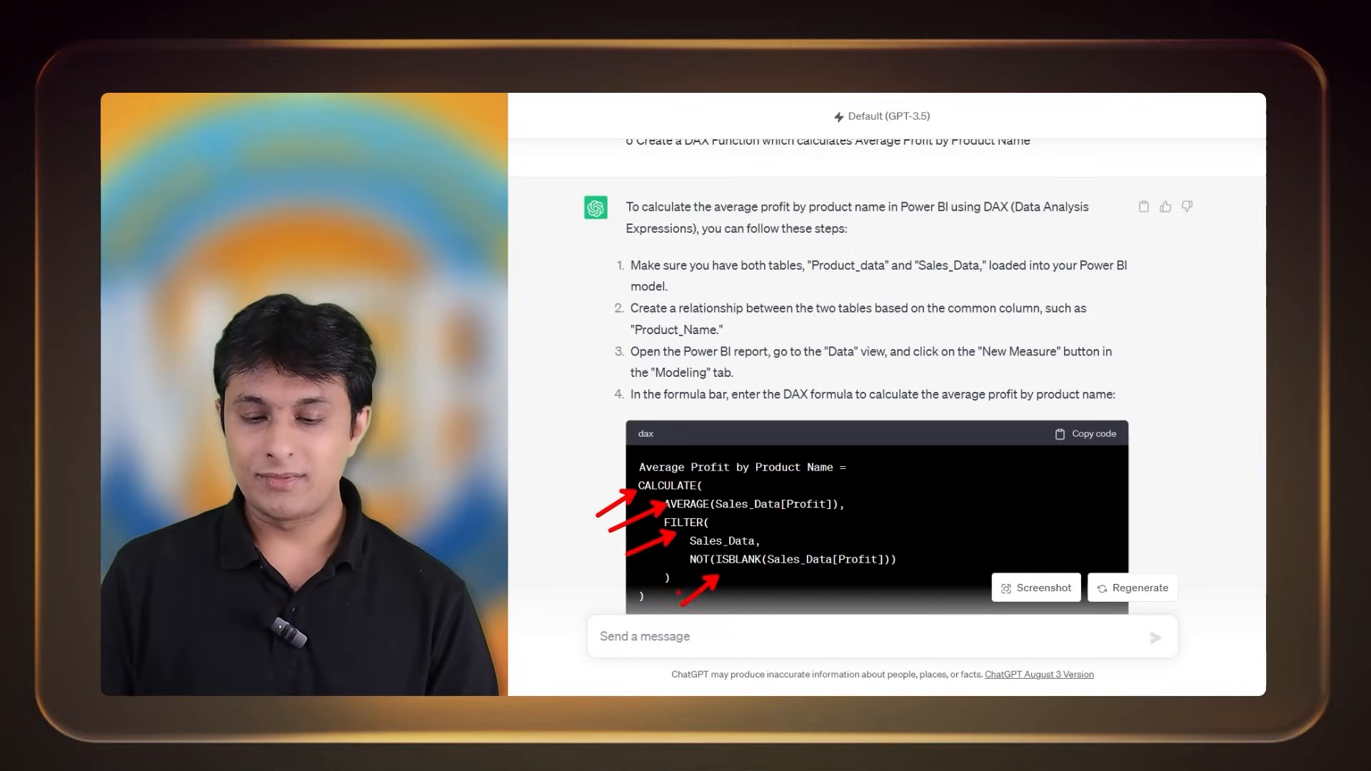
pyautogui.click(1087, 434)
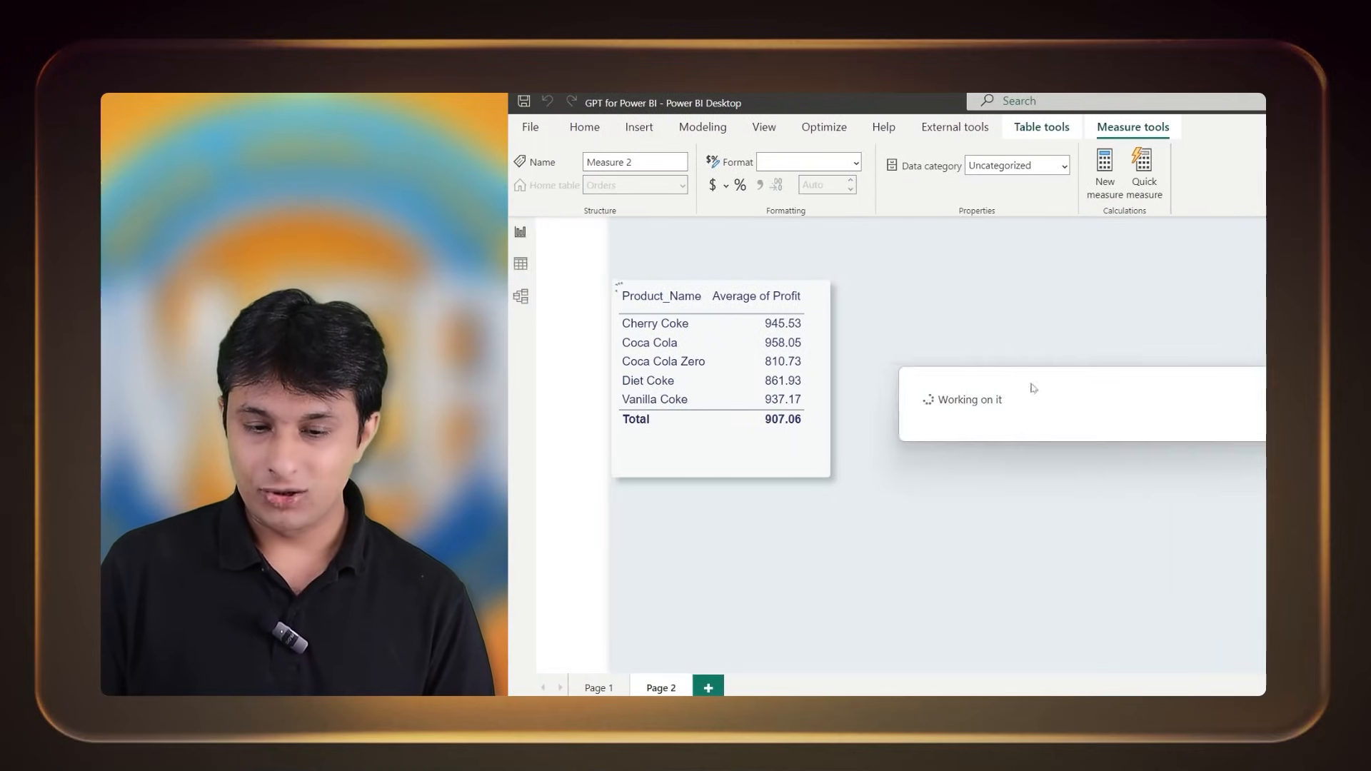
# Paste ChatGPT's DAX formula into a new measure and commit it
pyautogui.press('ctrl+v')
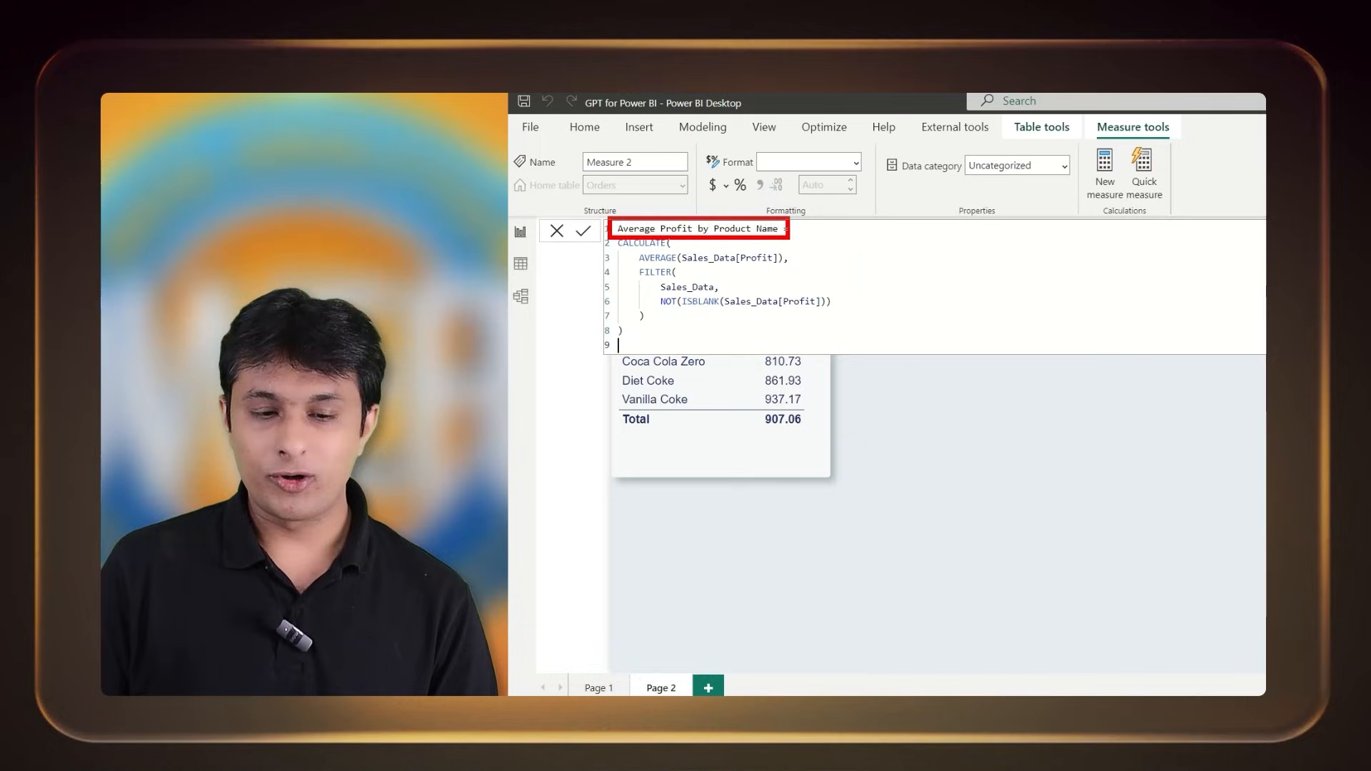
pyautogui.press('Enter')
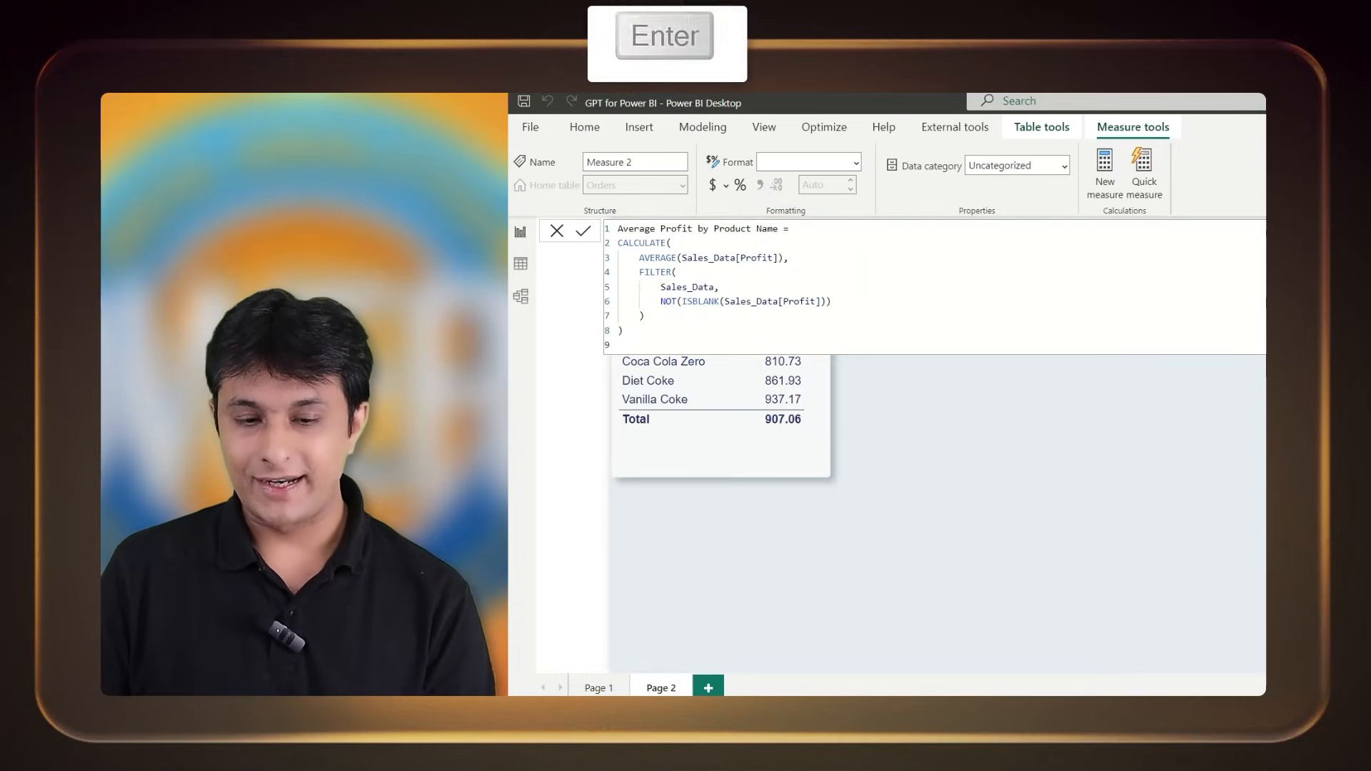
pyautogui.press('Enter')
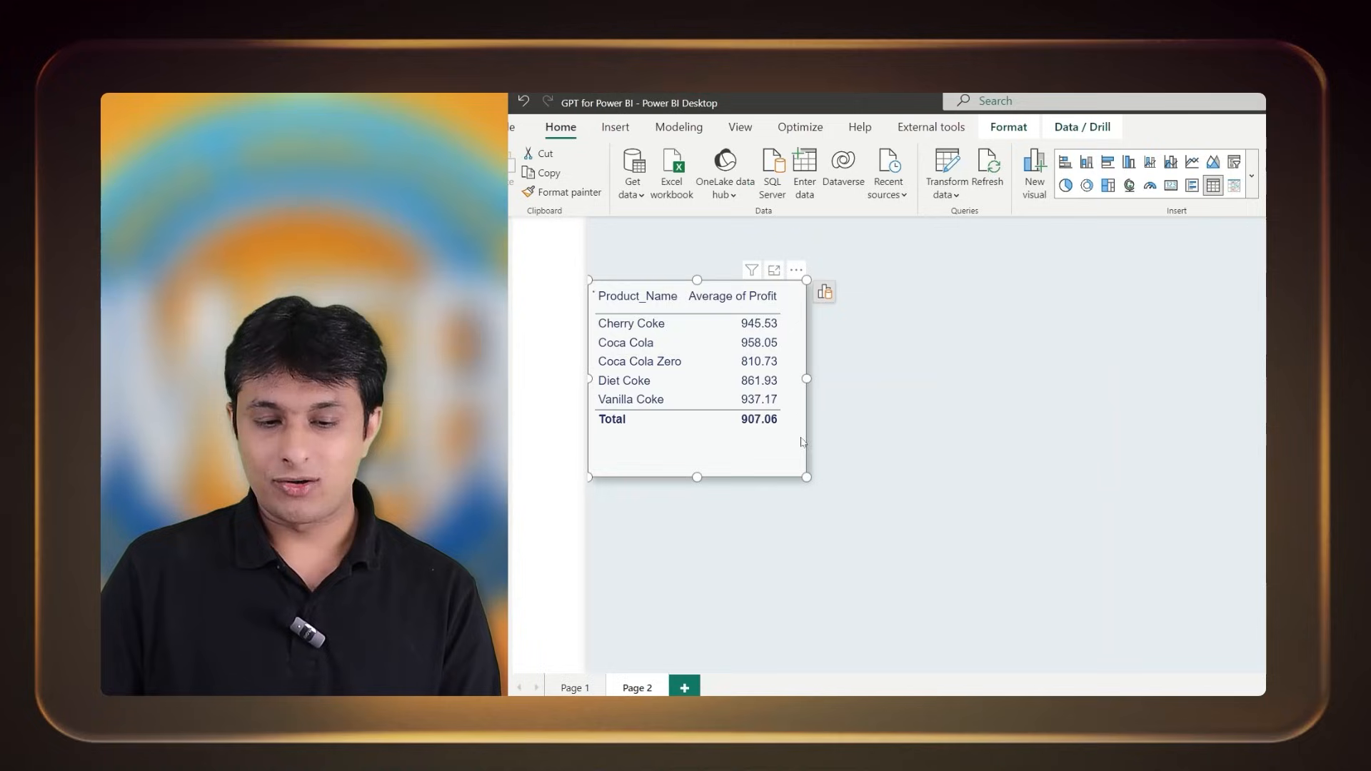
# Drag 'Average Profit by Product Name' into the product table and resize the visual
pyautogui.moveTo(806, 379); pyautogui.dragTo(914, 379)
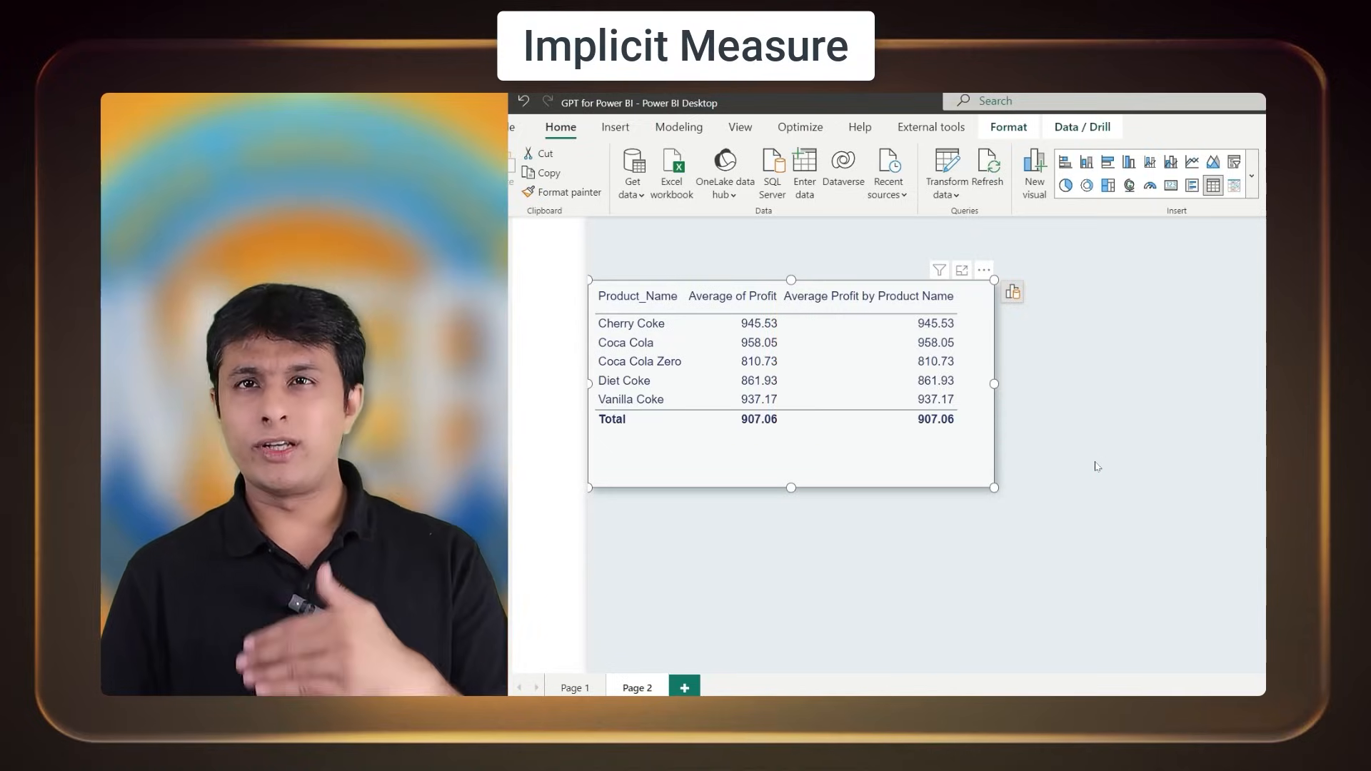
pyautogui.click(631, 323)
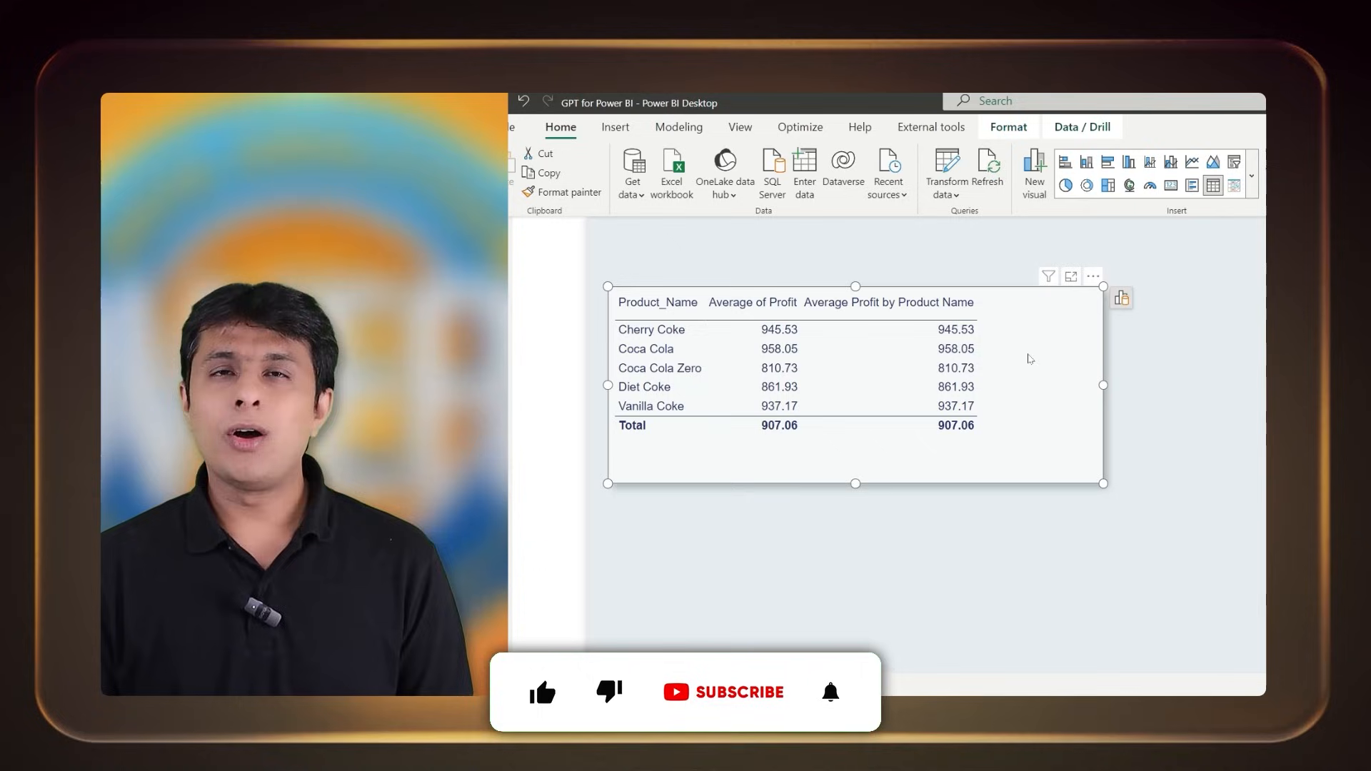
# Generate Copilot quick measure suggestions for 'Average Profit' and add the suggested measure
pyautogui.click(559, 127)
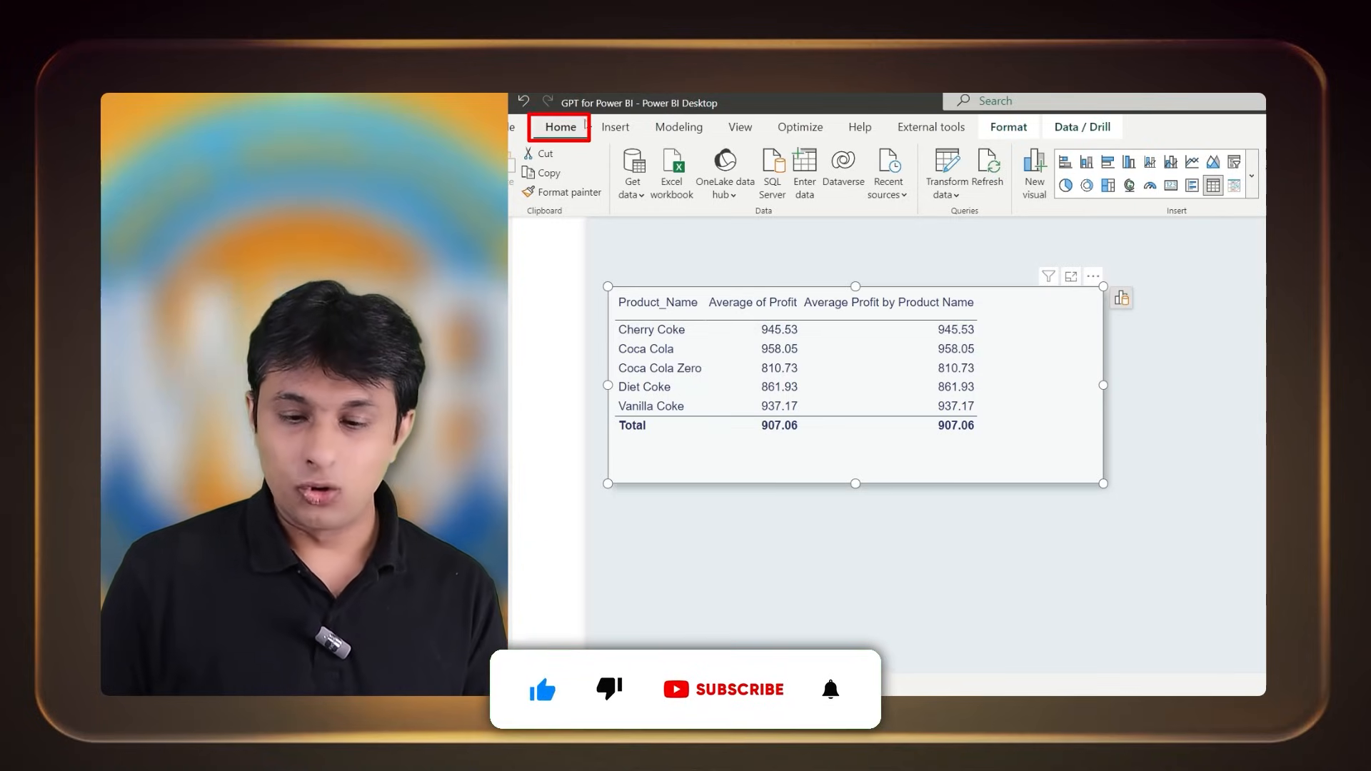
pyautogui.click(1001, 172)
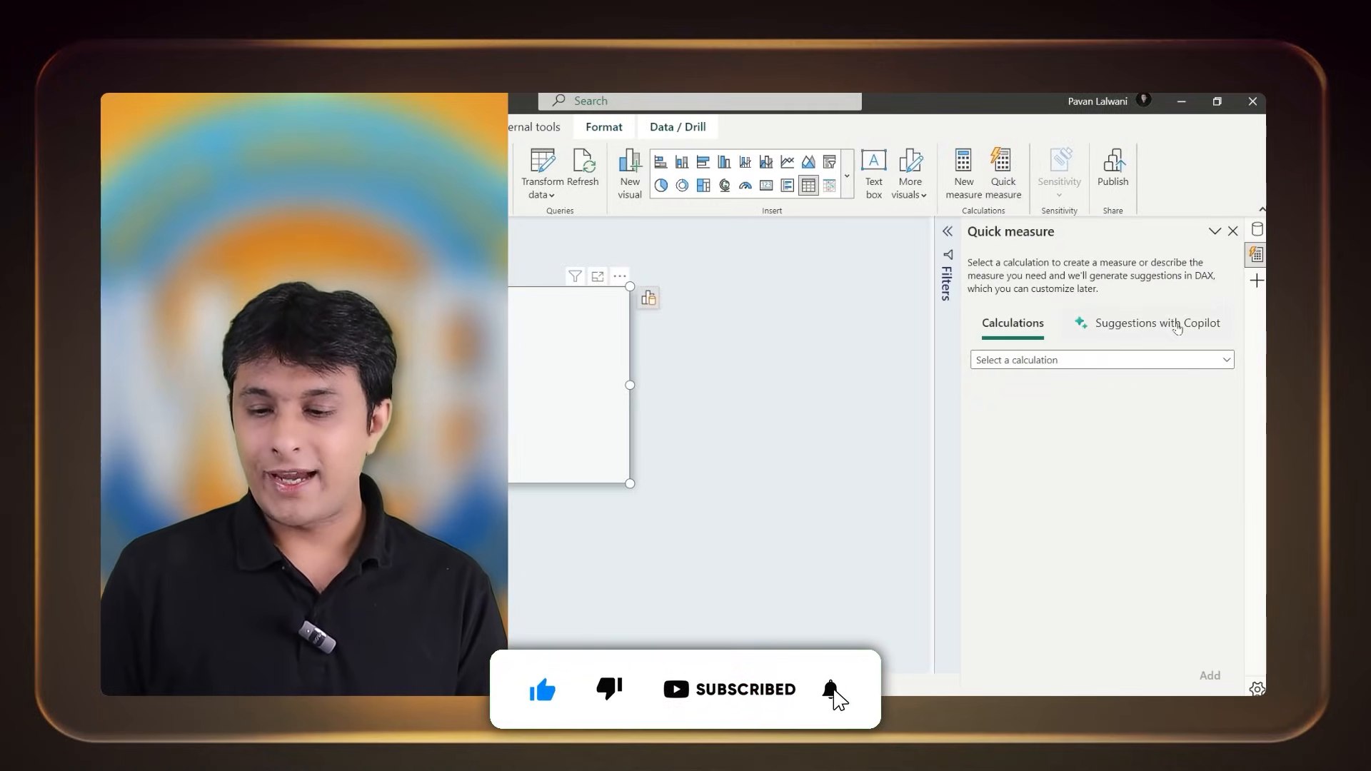
pyautogui.click(1156, 323)
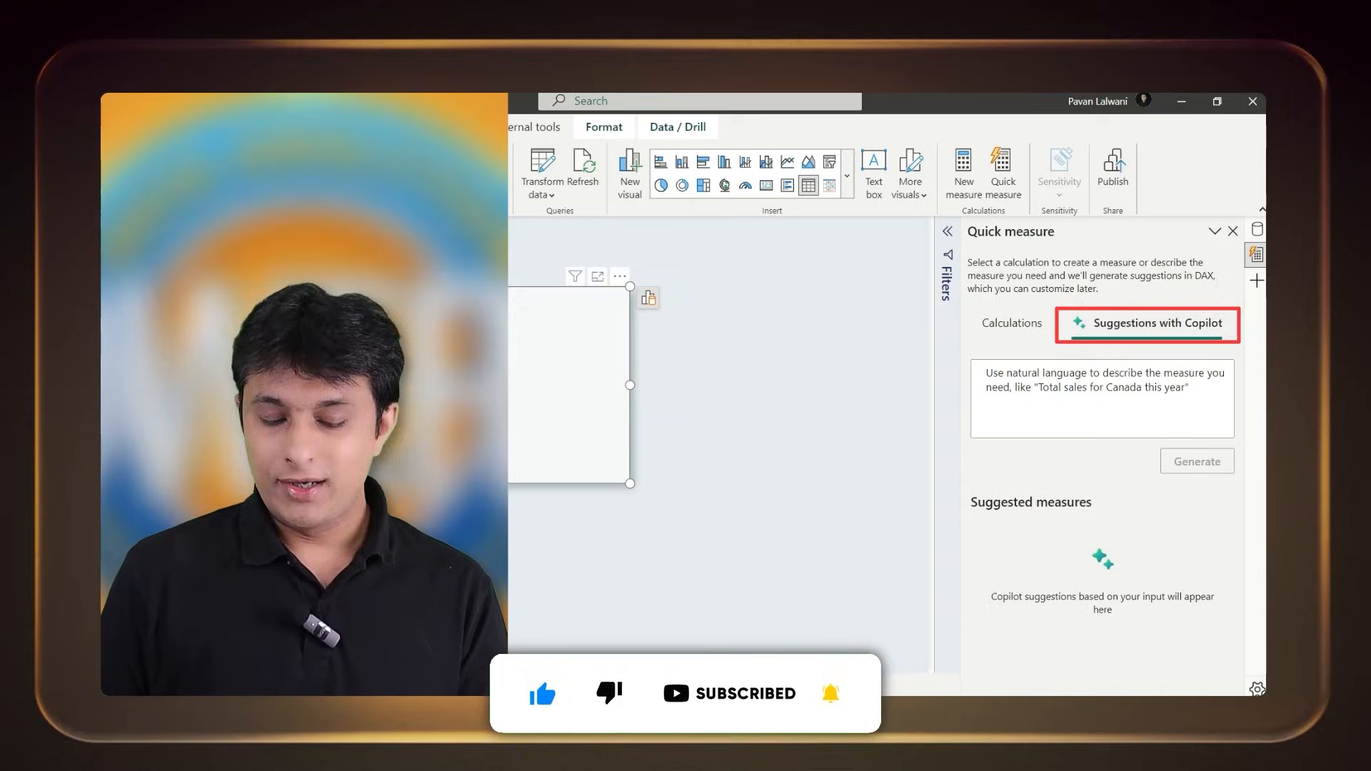
pyautogui.write('Av')
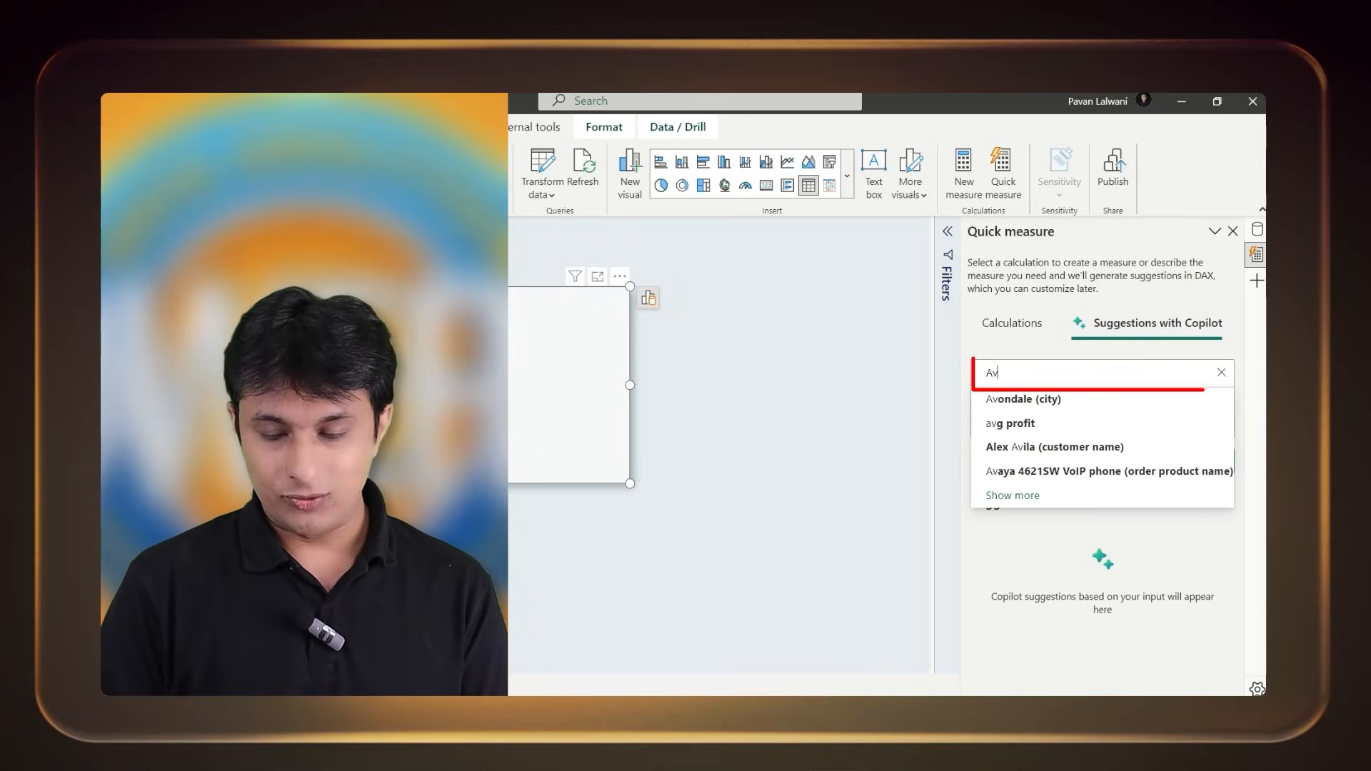
pyautogui.write('Average Profit')
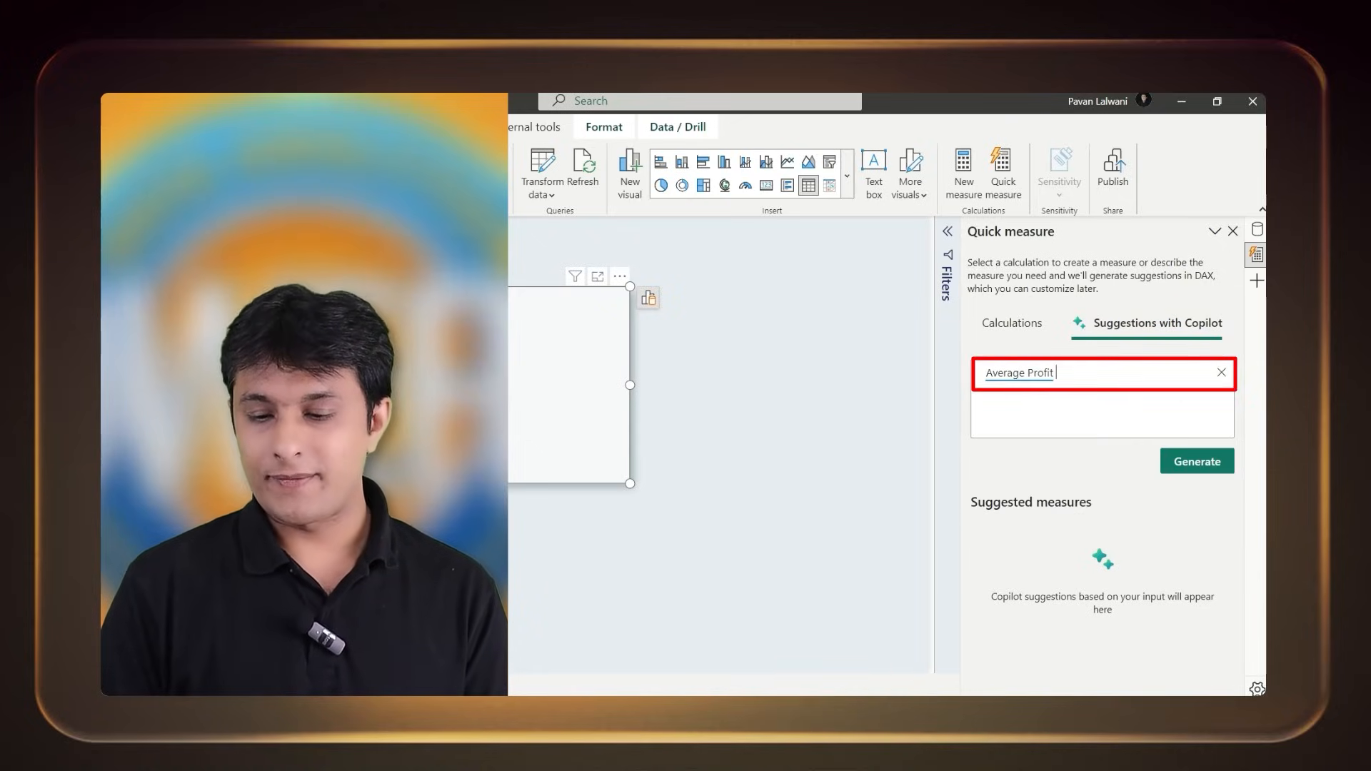
pyautogui.click(1196, 460)
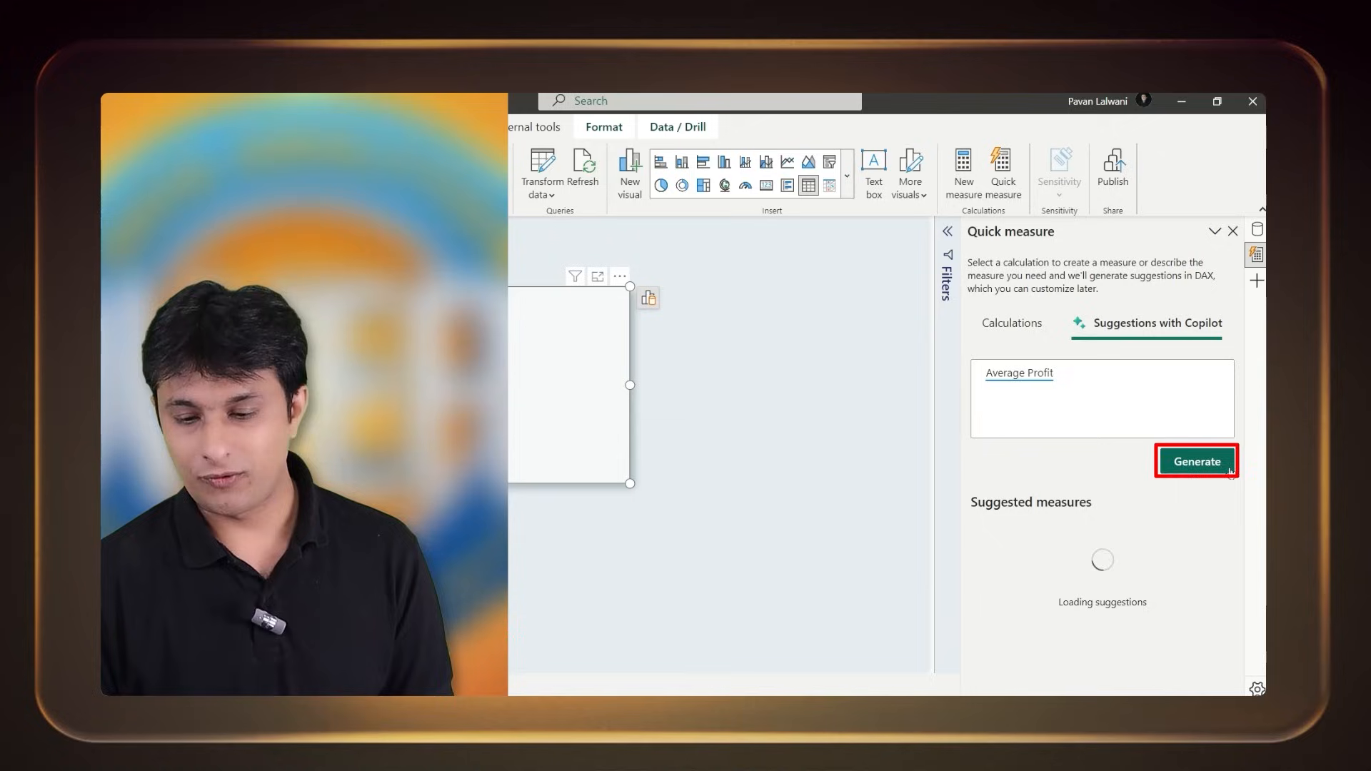
pyautogui.click(1195, 460)
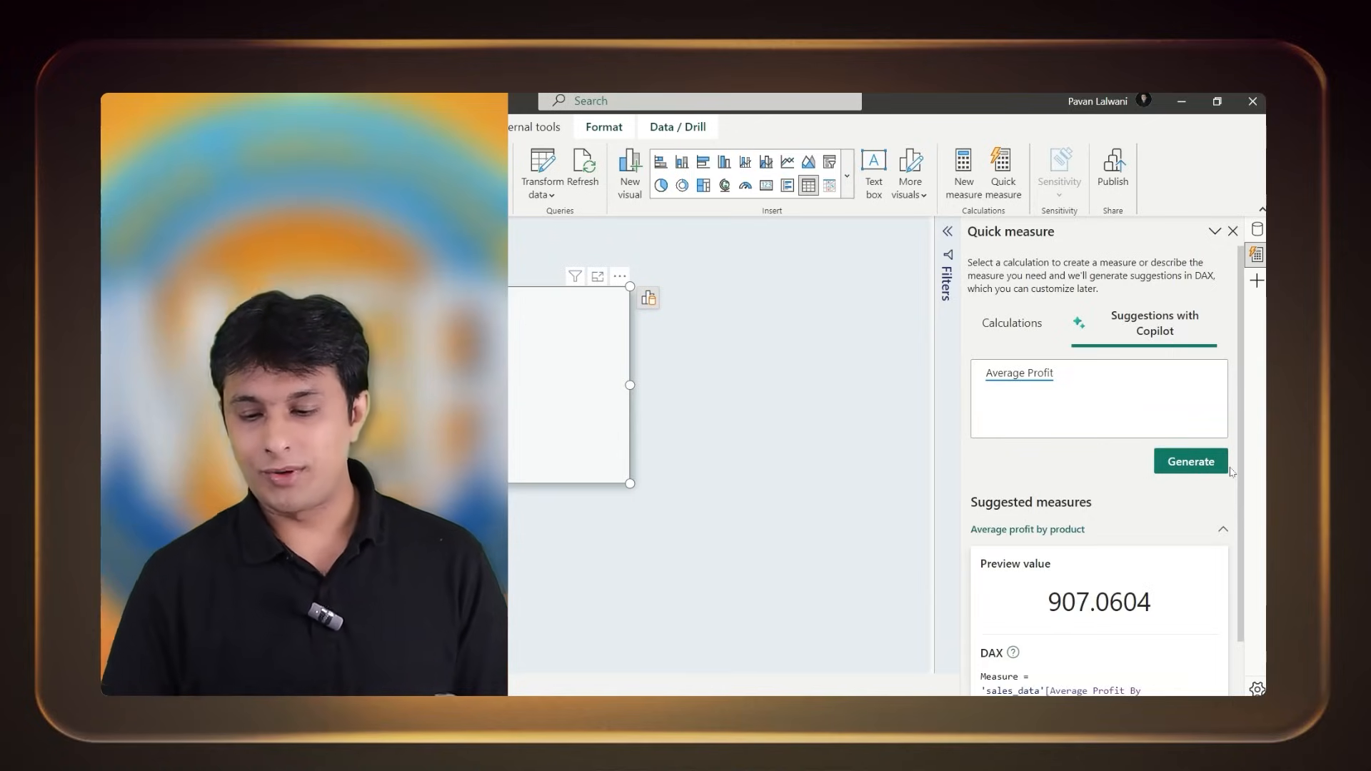
pyautogui.scroll(-3)
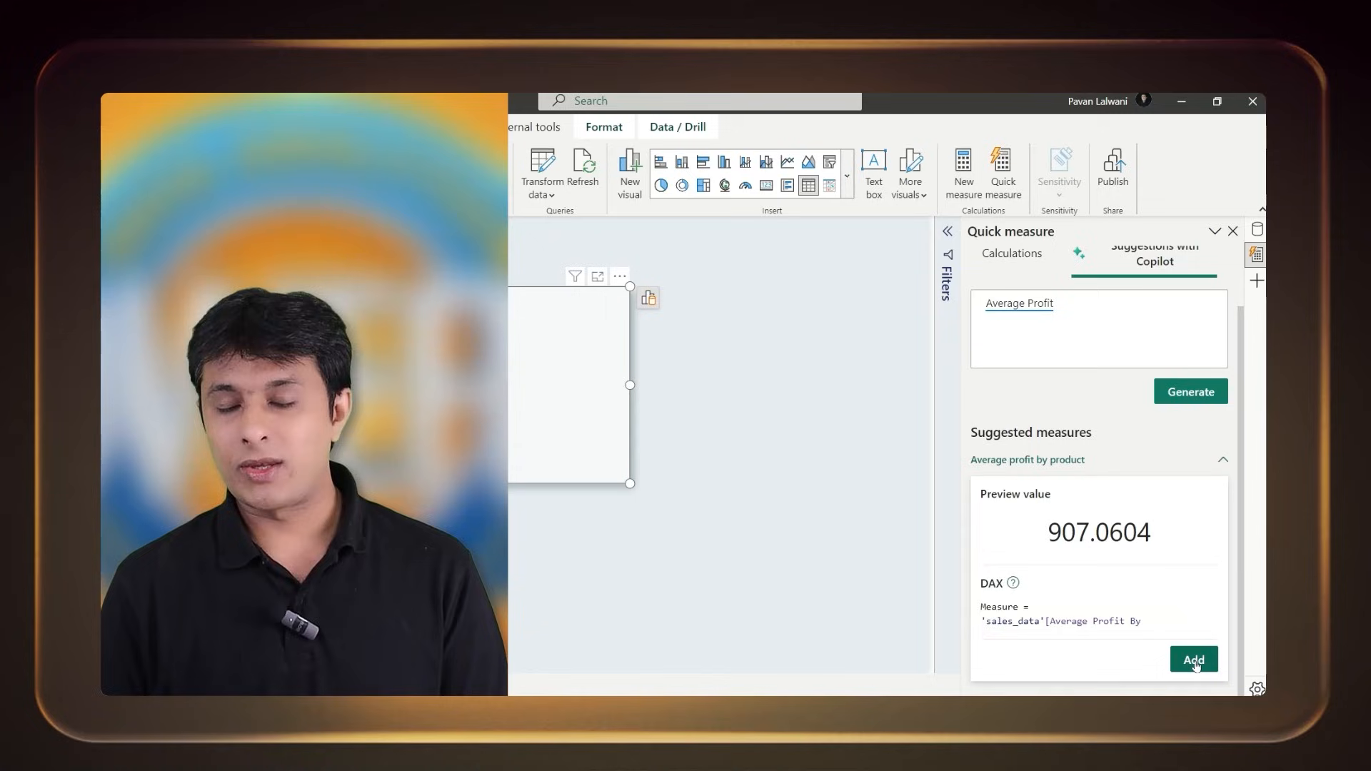
pyautogui.click(1192, 659)
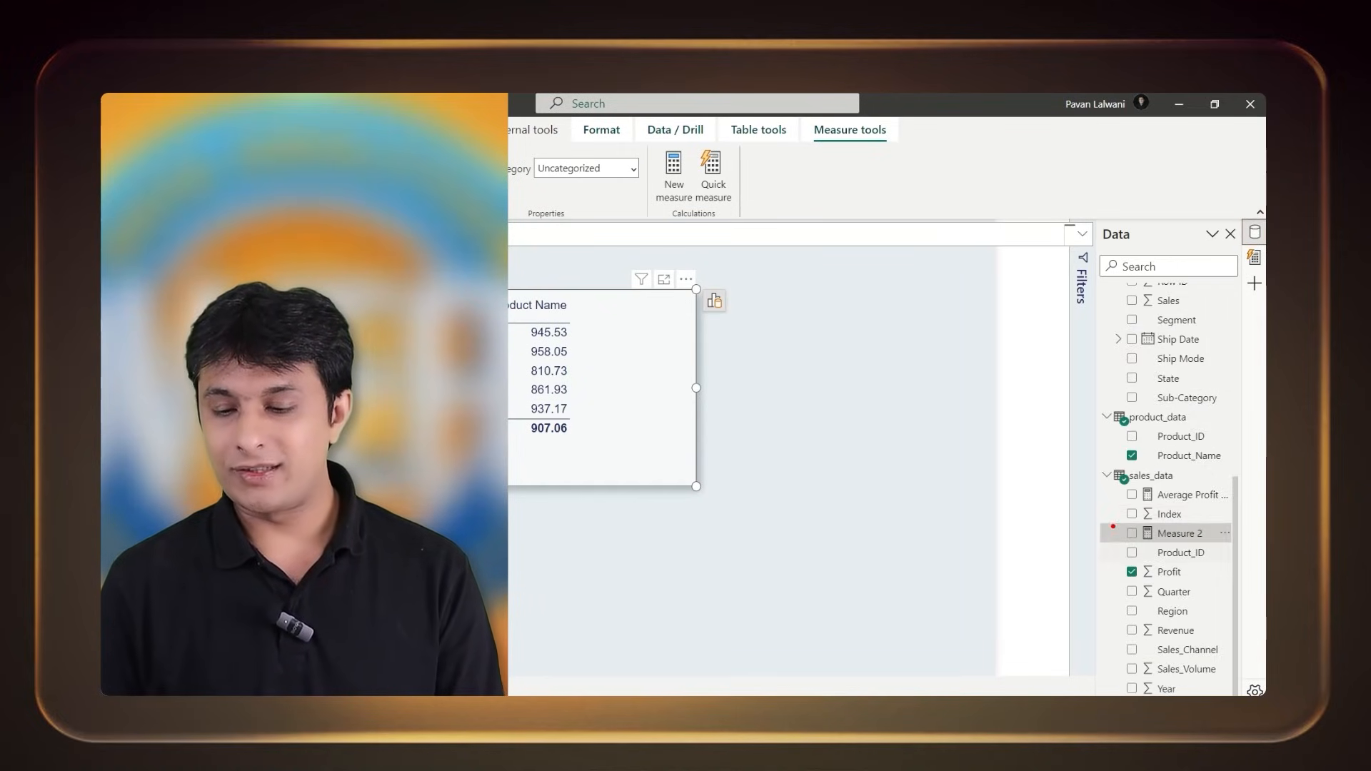
# Collapse the Data pane after checking Measure 2, then reopen the quick measure pane
pyautogui.click(1231, 233)
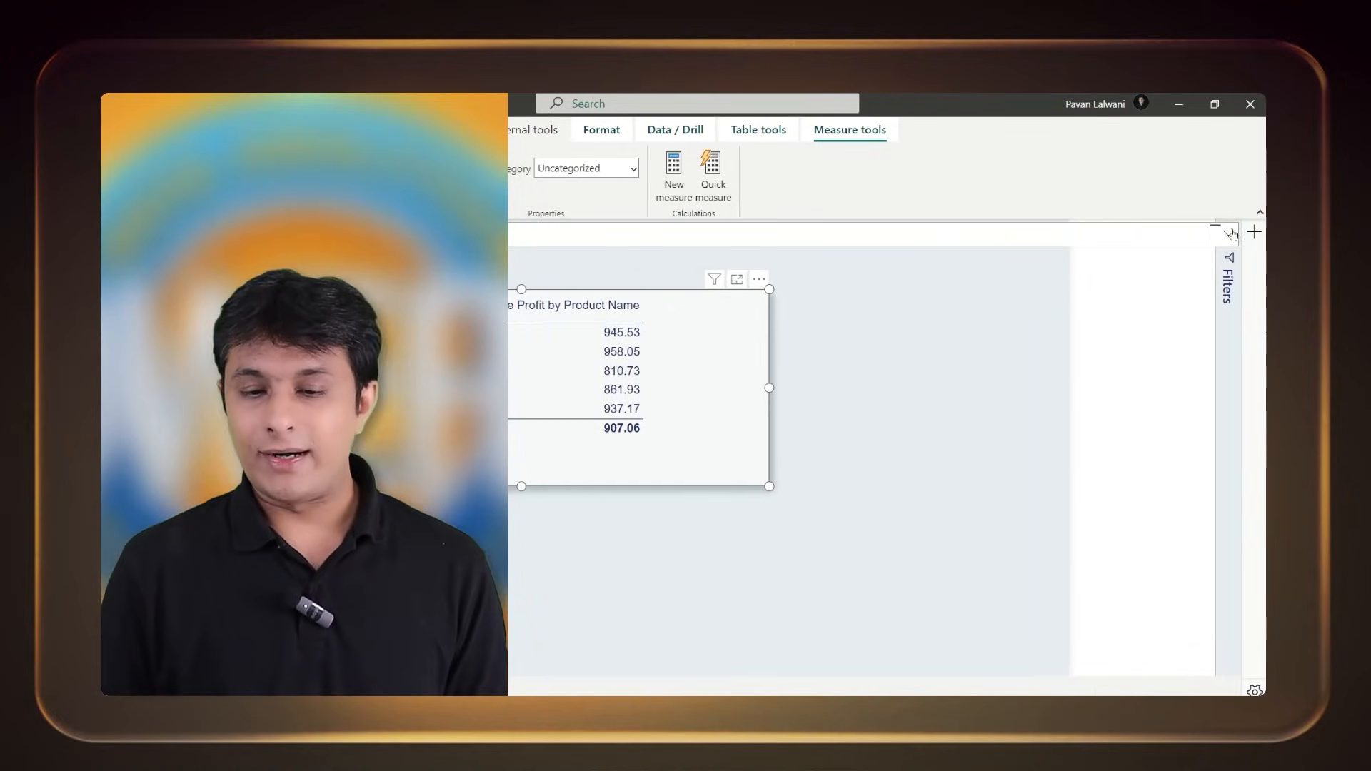
pyautogui.click(712, 172)
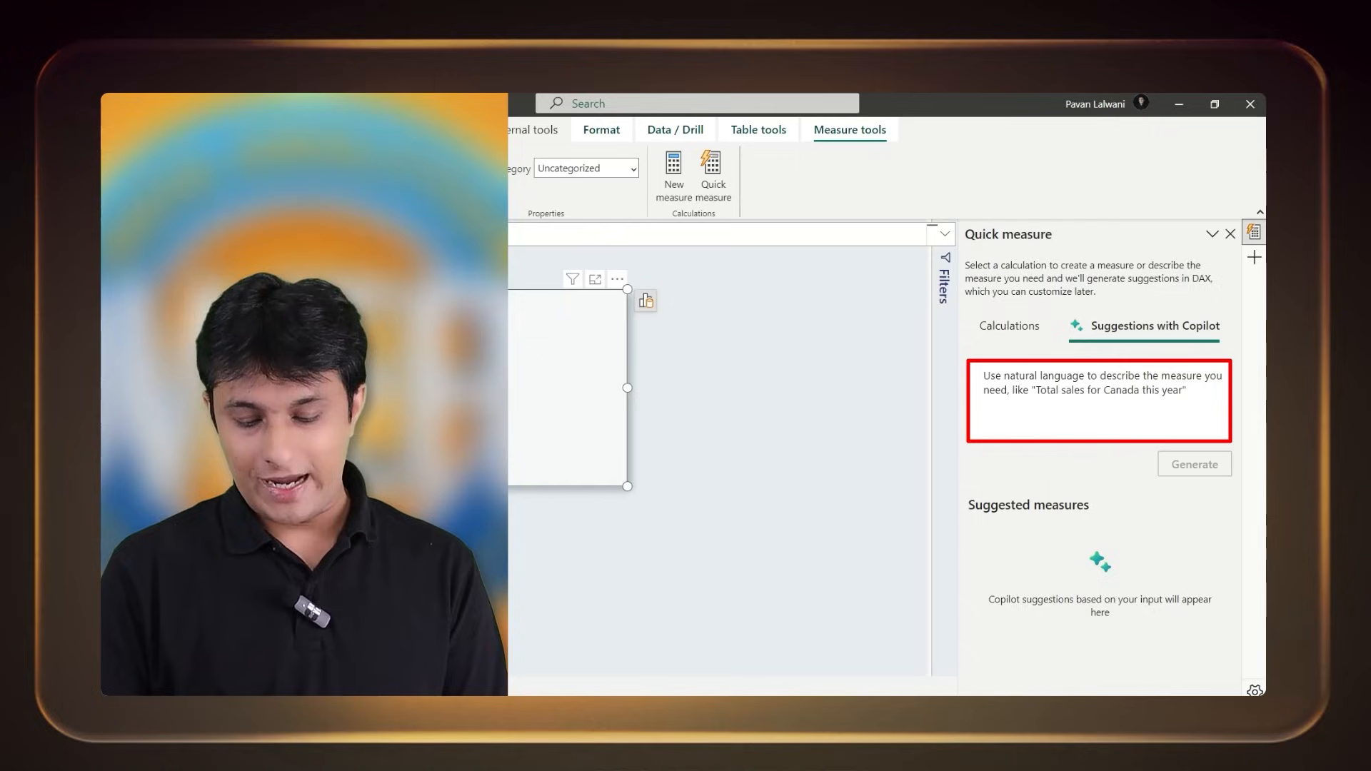
# Generate Copilot suggestions for 'Sales by Product Name', previewing an average sale of 1242.40
pyautogui.write('Sales by')
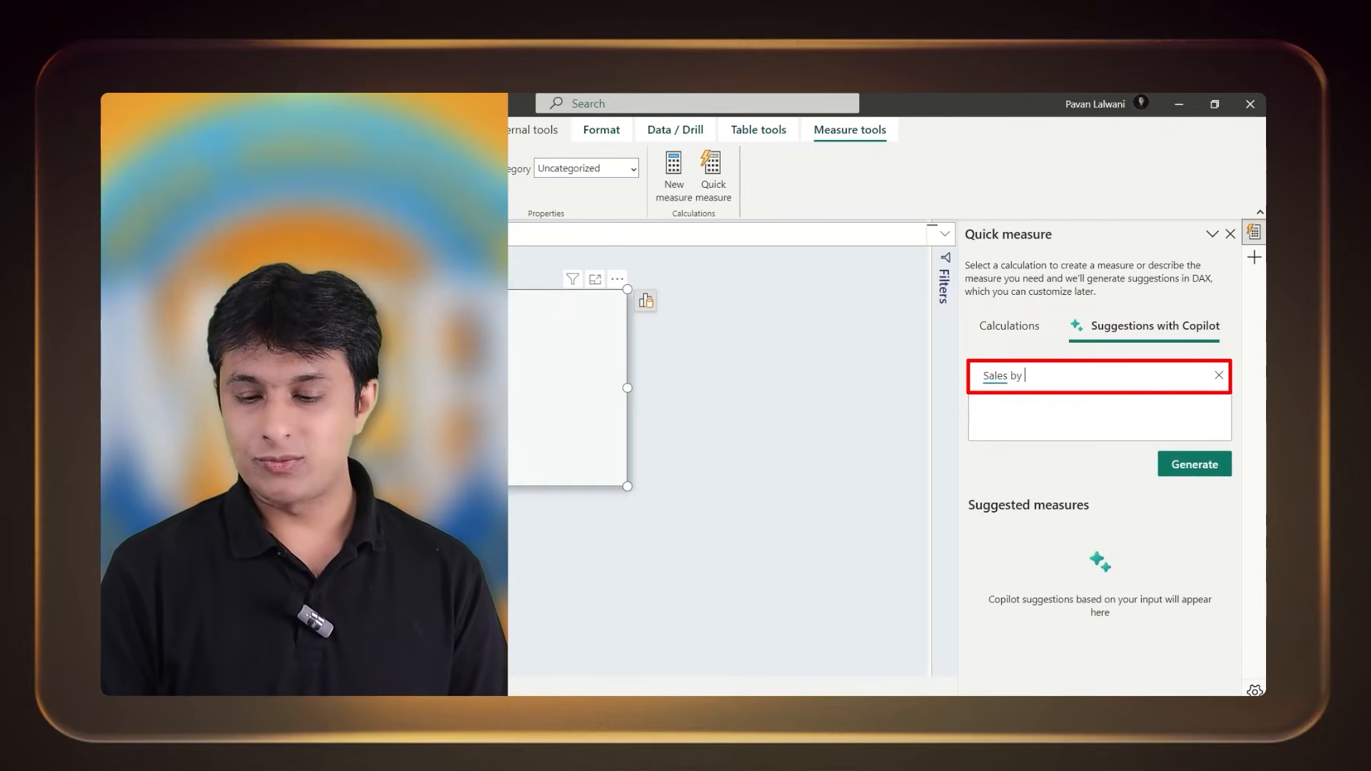
pyautogui.write('Product Name')
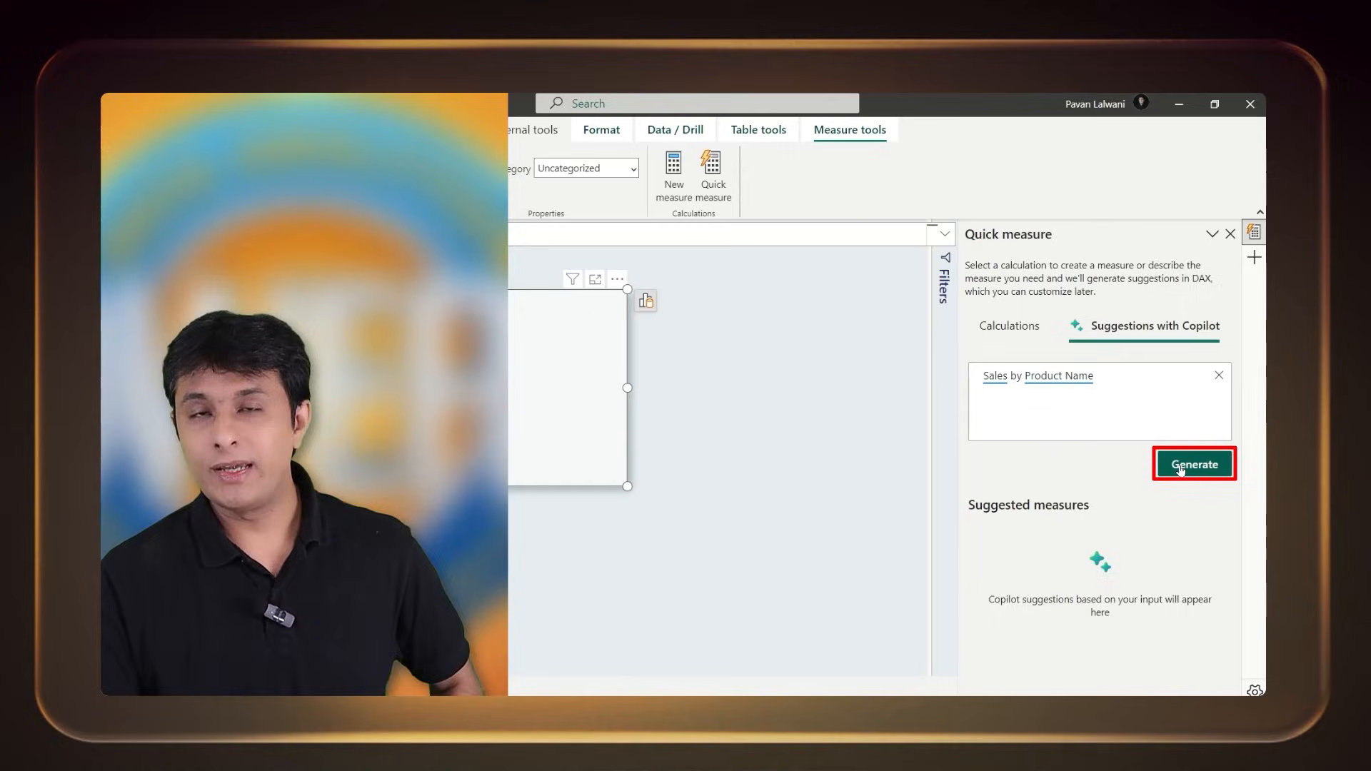
pyautogui.click(1192, 464)
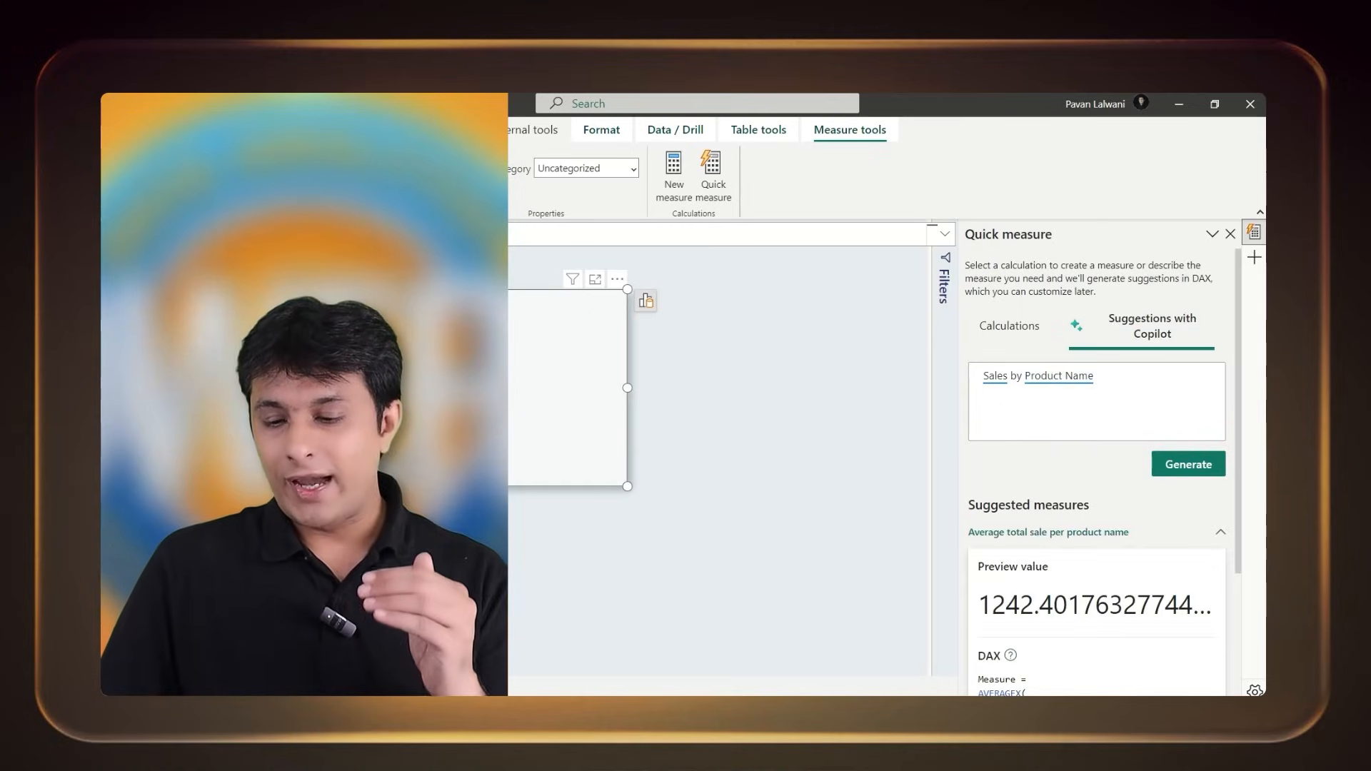